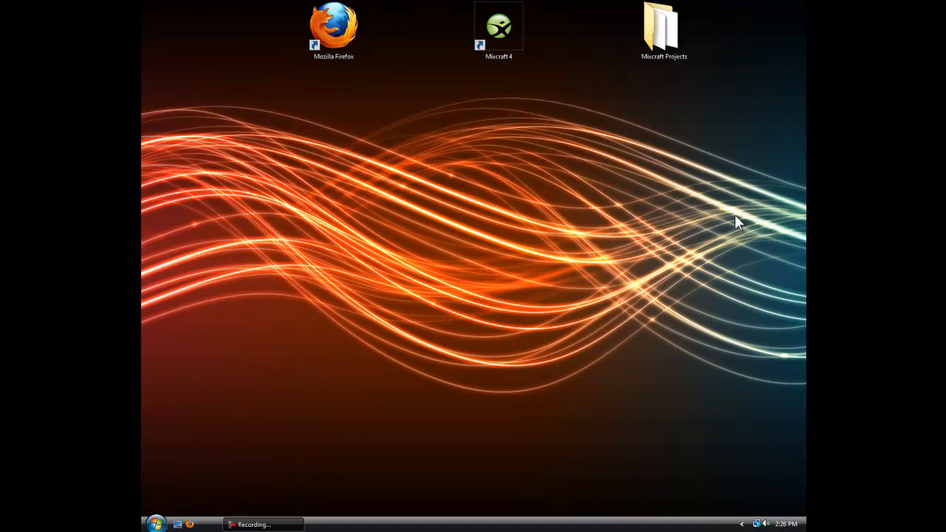
pyautogui.moveTo(296, 43)
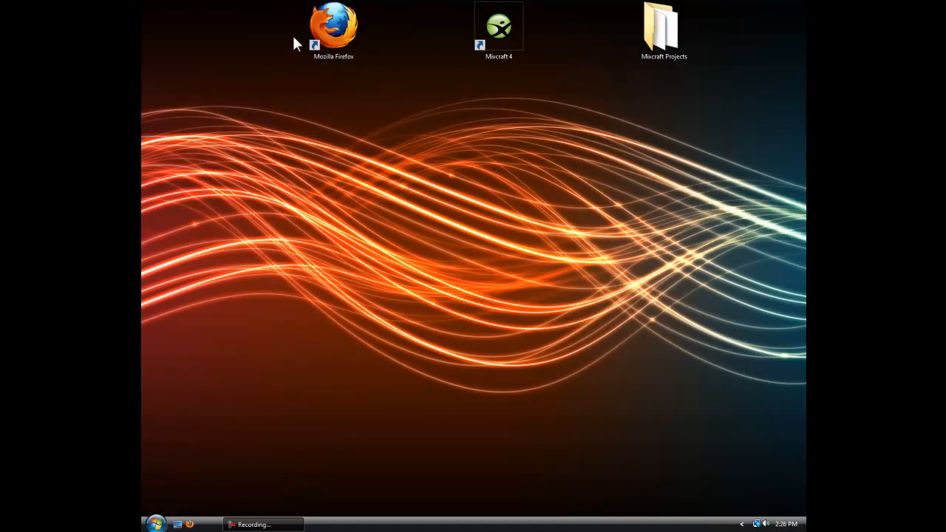
pyautogui.moveTo(479, 207)
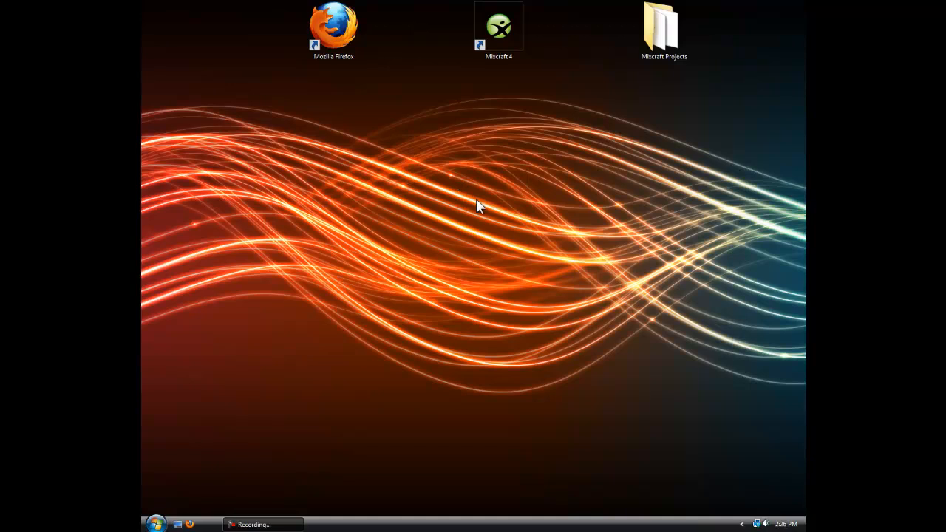
pyautogui.moveTo(444, 124)
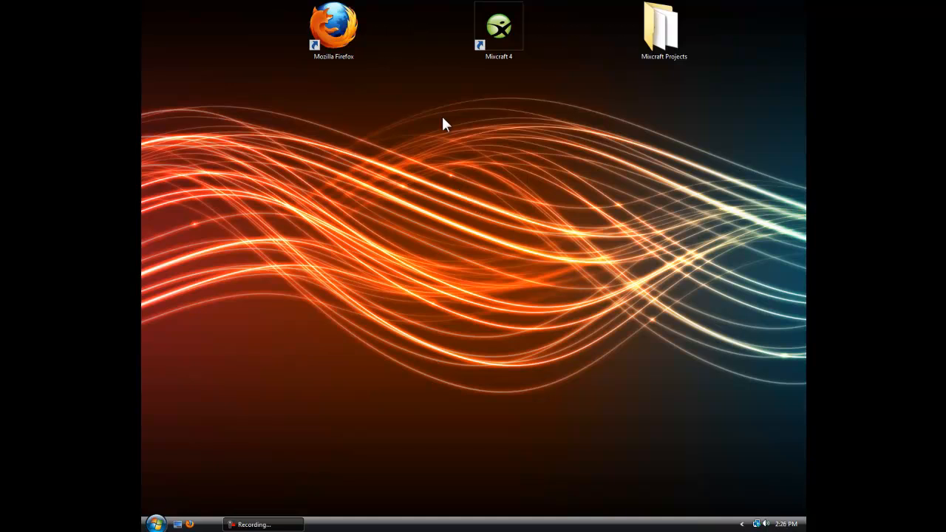
pyautogui.moveTo(432, 80)
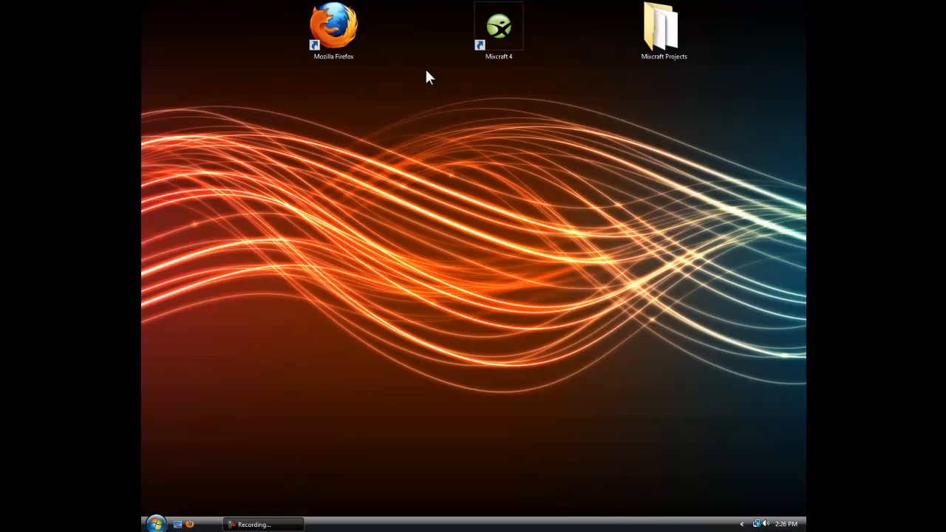
# - Launch Firefox and search Google for 'vescofx' to find the VESCO|FX site
pyautogui.click(334, 30)
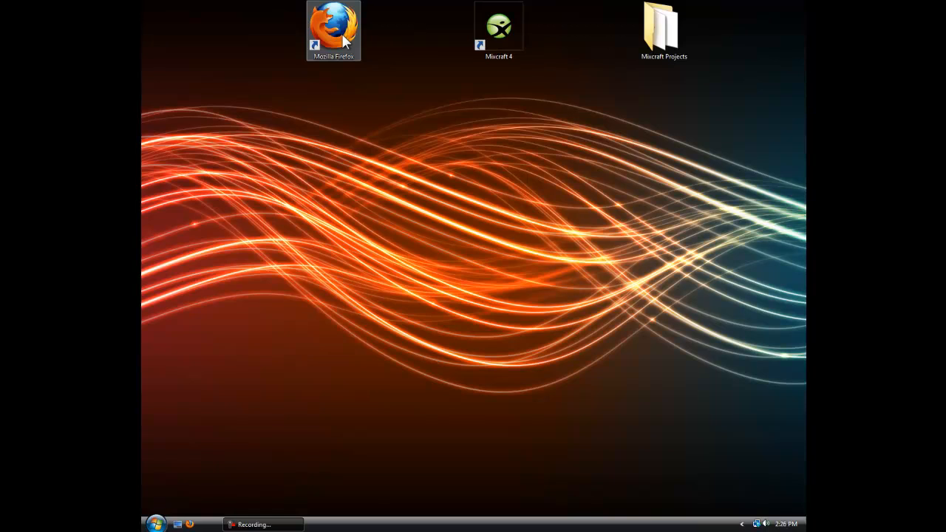
pyautogui.doubleClick(334, 30)
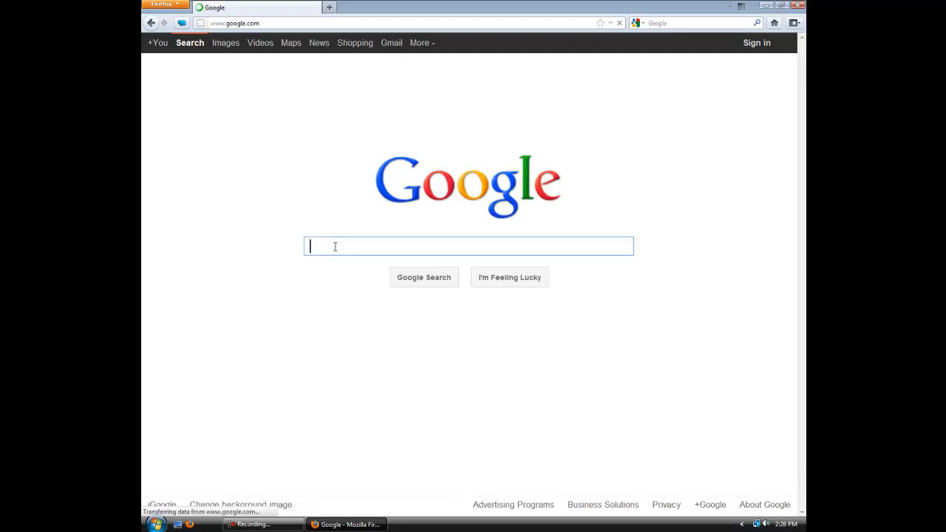
pyautogui.write('vescofx')
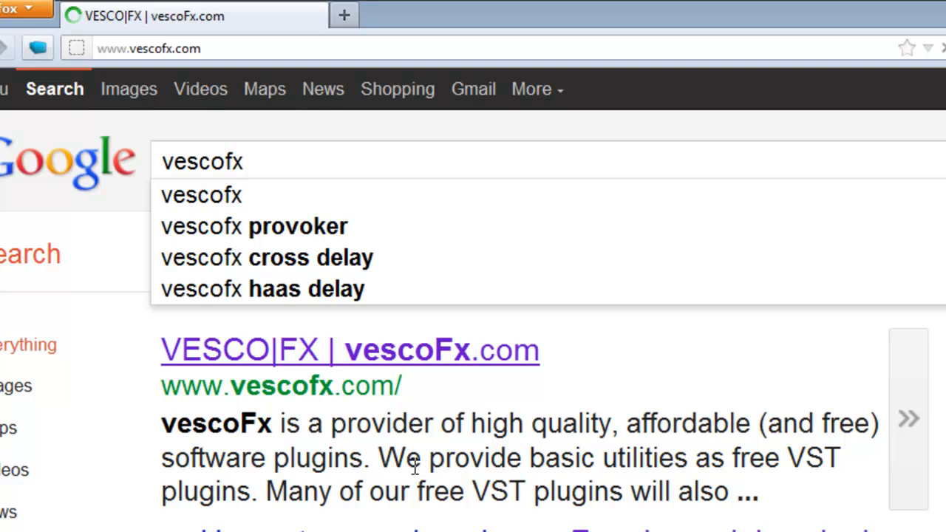
# - From vescofx.com's Products list reach the freeHaas plugin page and start its download
pyautogui.click(349, 350)
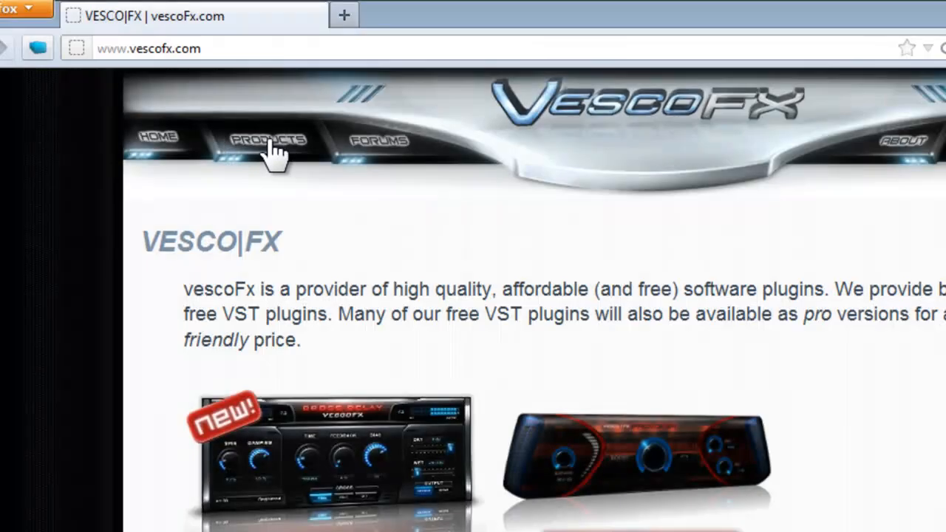
pyautogui.click(268, 139)
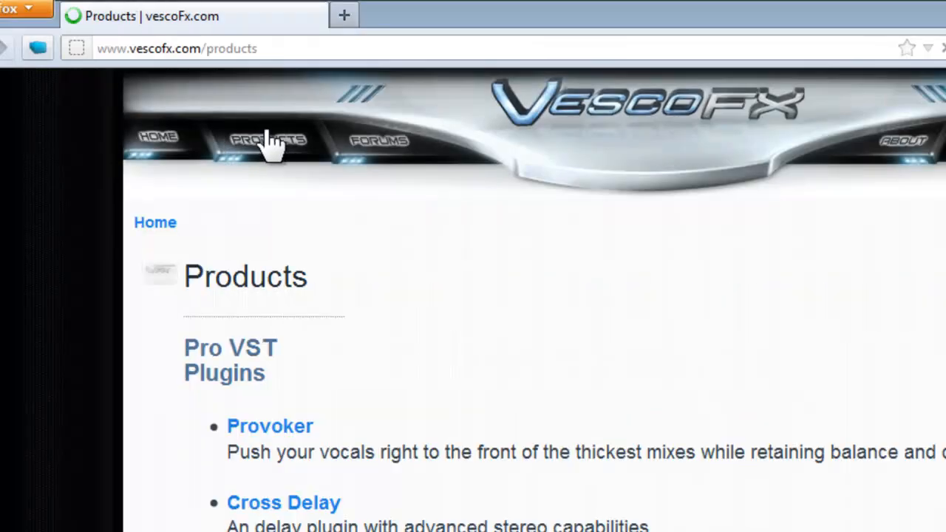
pyautogui.scroll(-3)
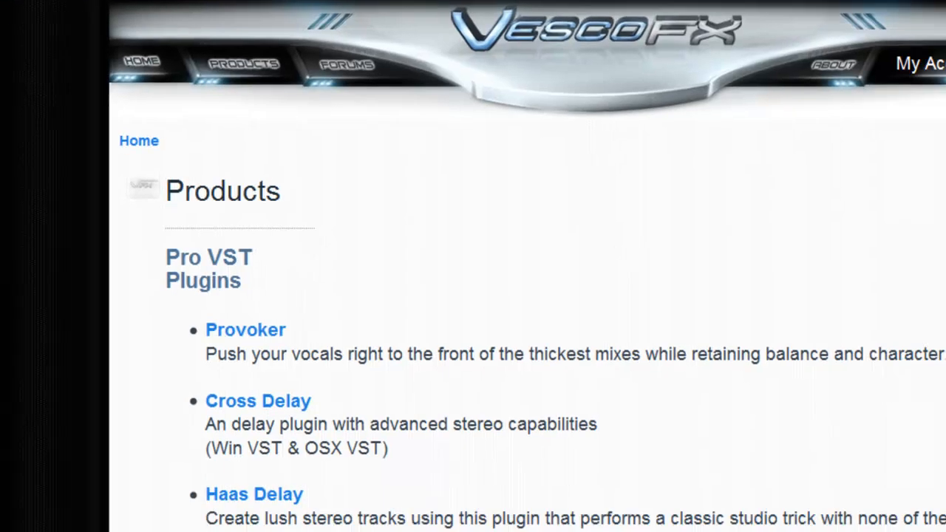
pyautogui.scroll(-3)
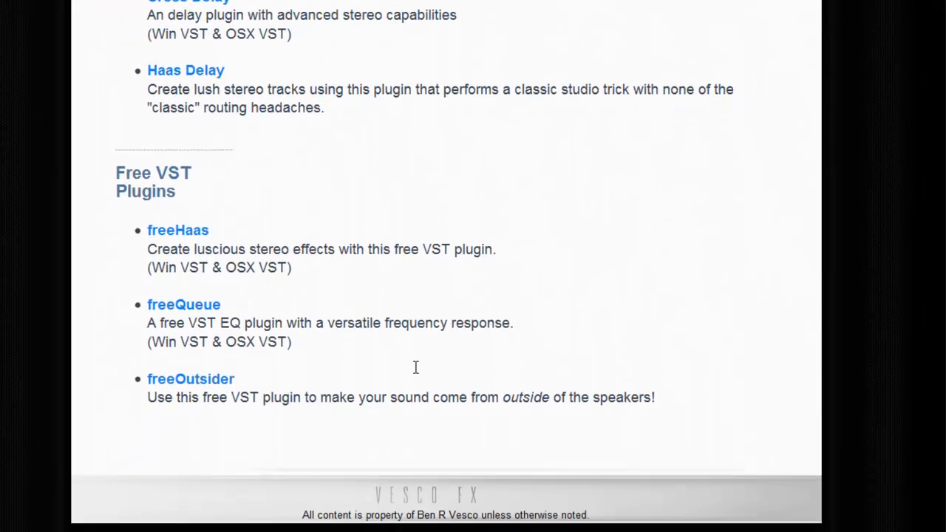
pyautogui.click(177, 231)
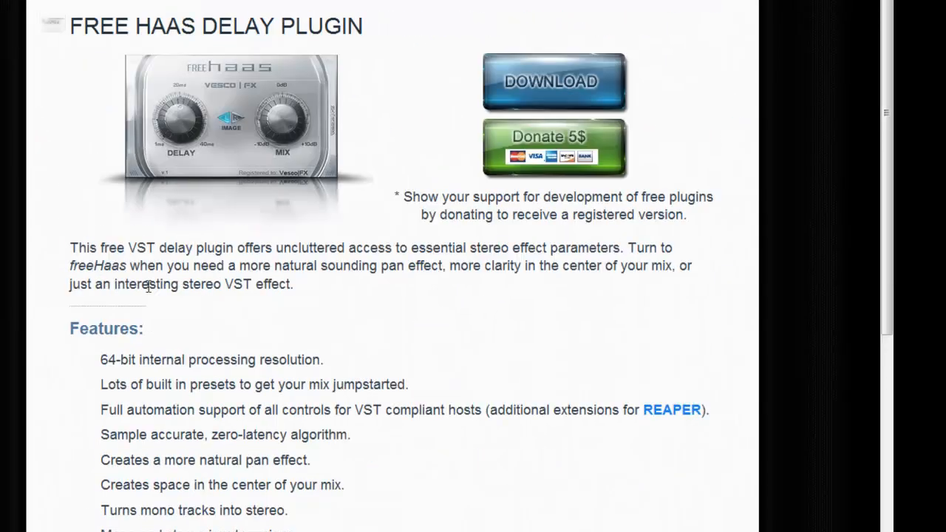
pyautogui.moveTo(584, 96)
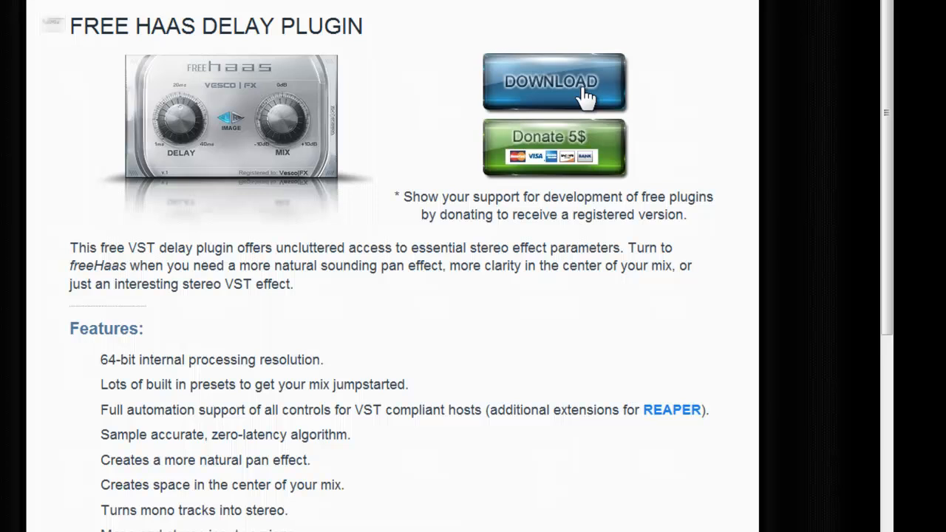
pyautogui.click(553, 81)
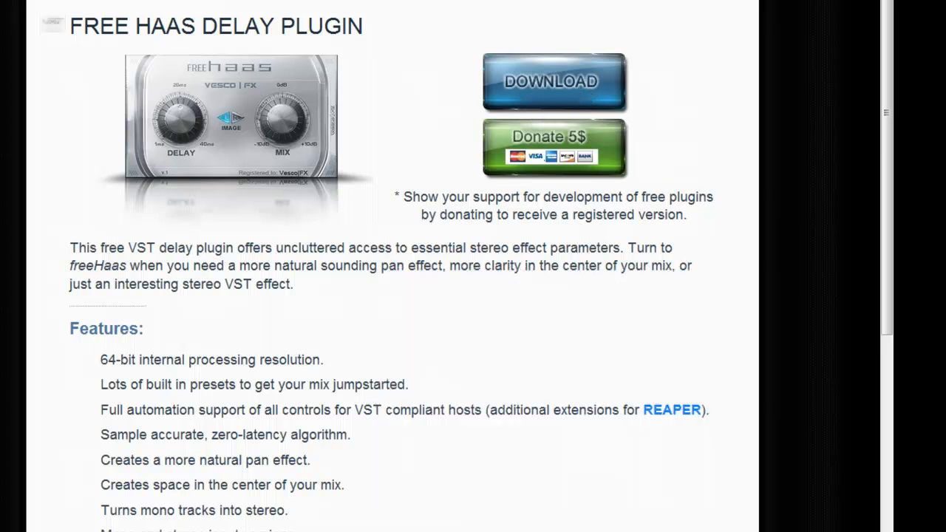
# - Save the freeHaas and freeQueue zip archives to the desktop and close Firefox
pyautogui.click(553, 81)
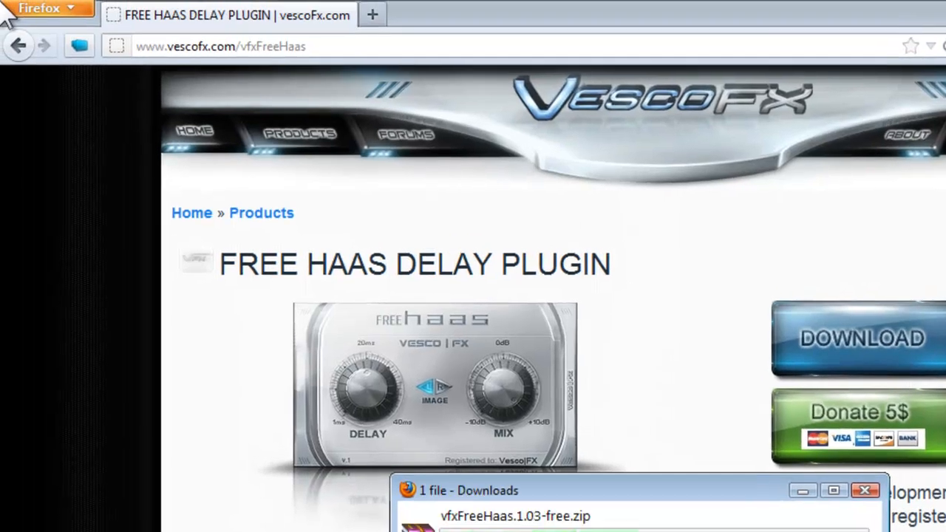
pyautogui.moveTo(17, 46)
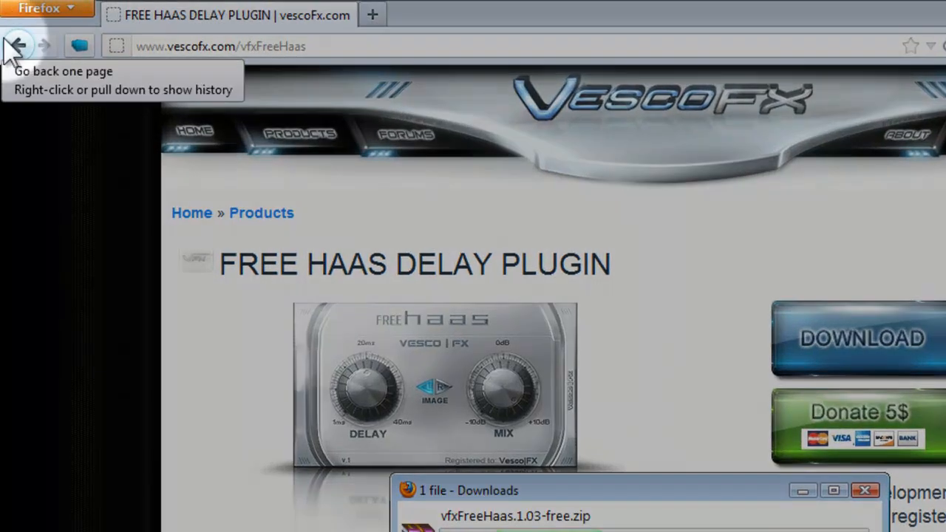
pyautogui.click(18, 44)
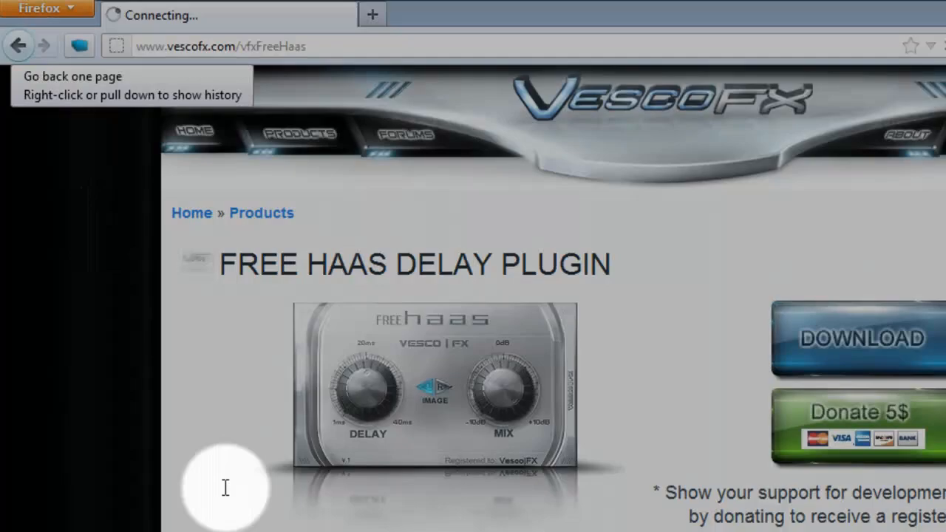
pyautogui.scroll(-3)
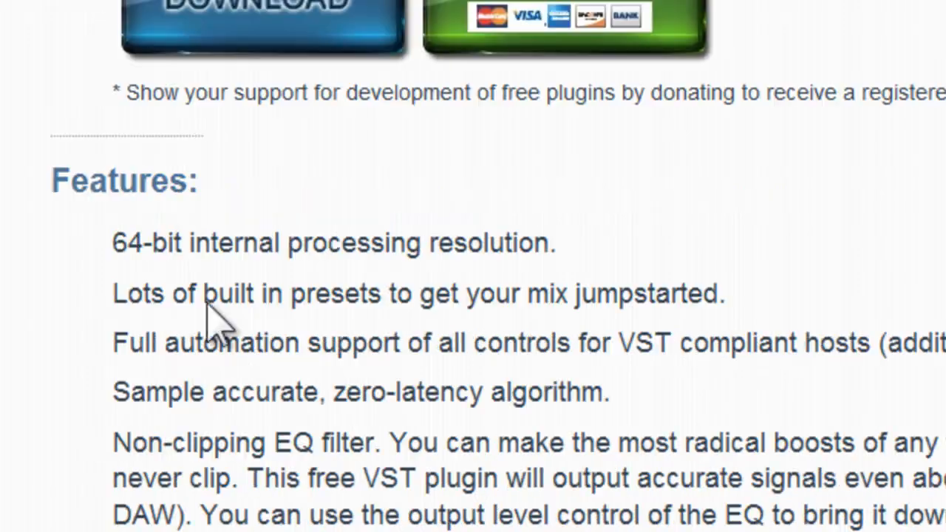
pyautogui.click(263, 29)
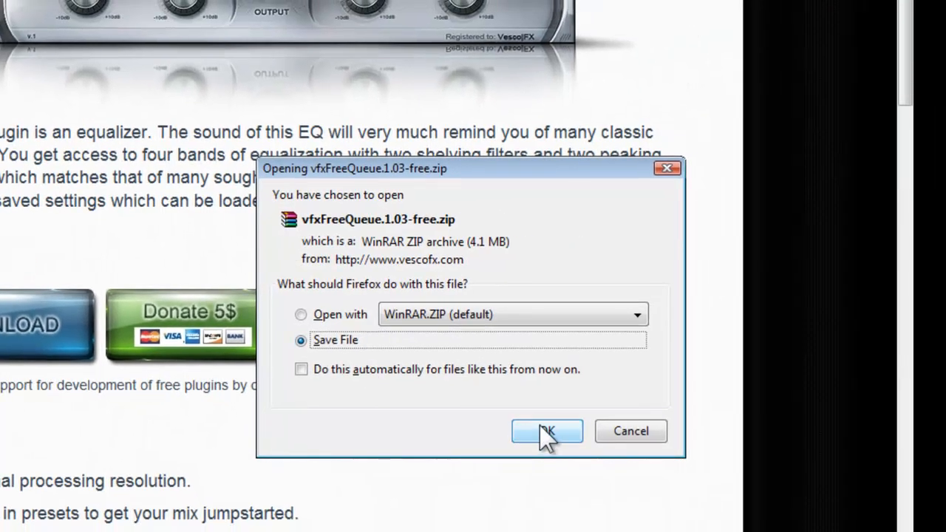
pyautogui.click(548, 431)
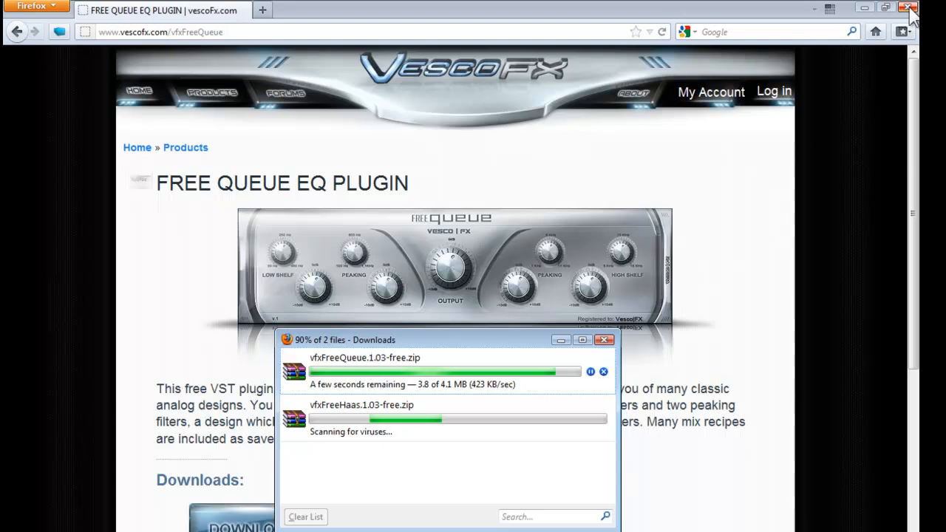
pyautogui.click(911, 9)
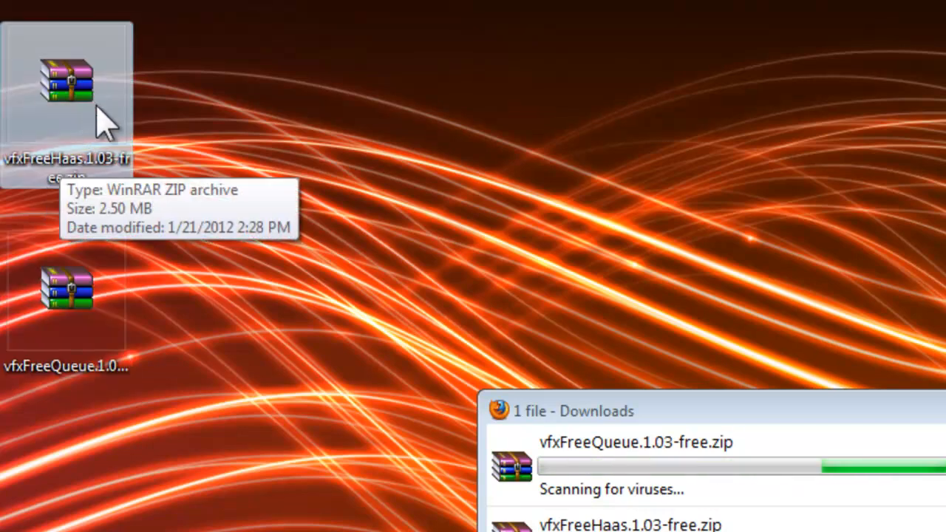
pyautogui.moveTo(74, 103)
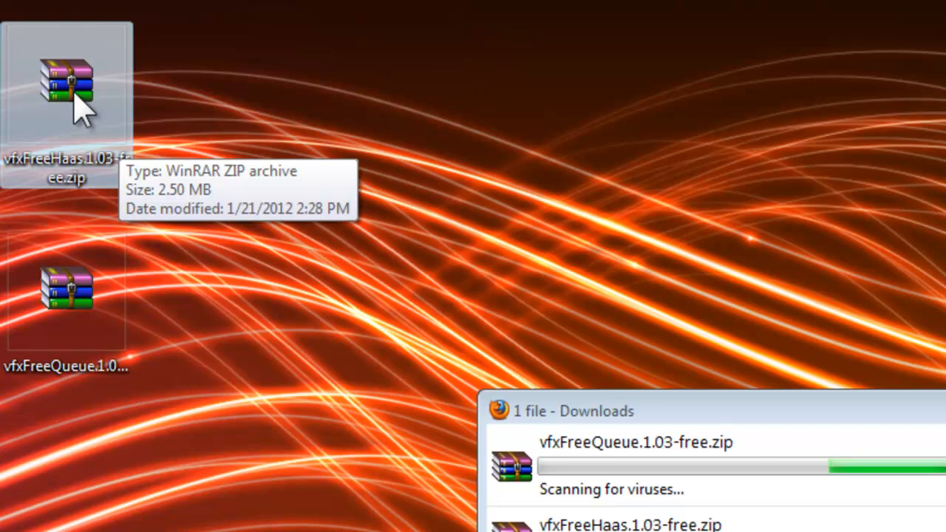
# - Extract the freeHaas and freeQueue zips into their own desktop folders with WinRAR
pyautogui.rightClick(66, 81)
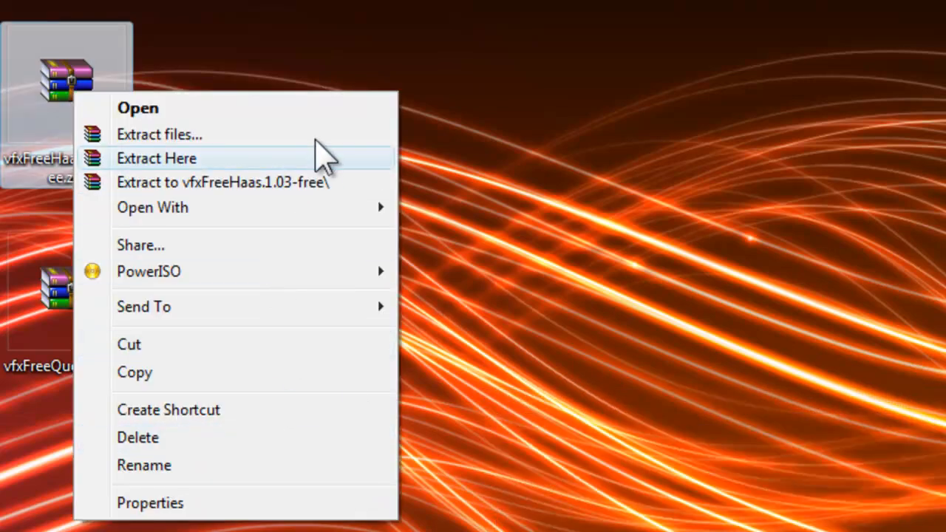
pyautogui.click(159, 133)
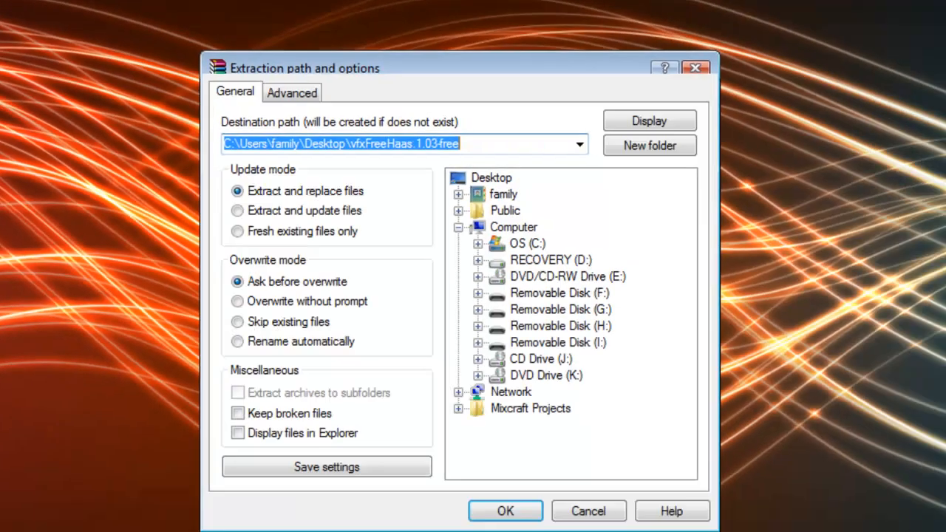
pyautogui.click(505, 511)
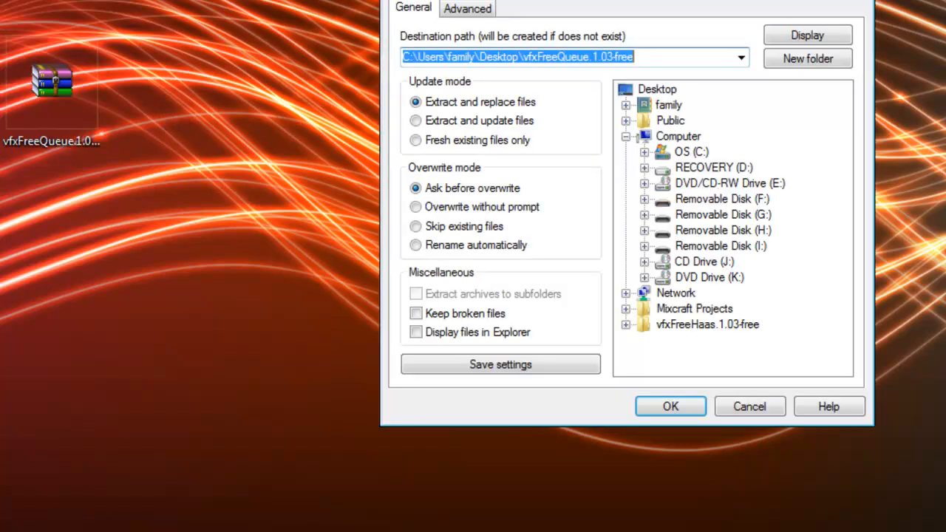
pyautogui.click(670, 407)
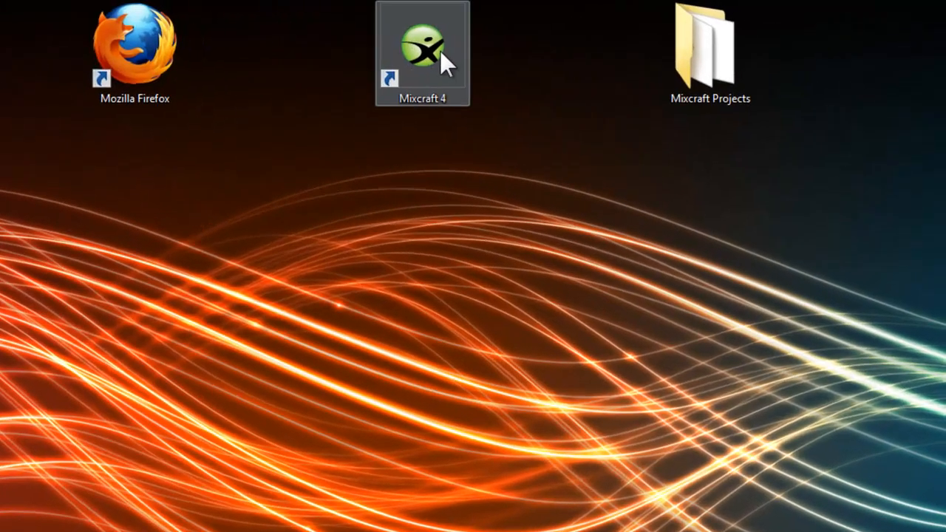
# - Locate the Mixcraft 4 install folder from its shortcut and open its VST folder
pyautogui.rightClick(423, 48)
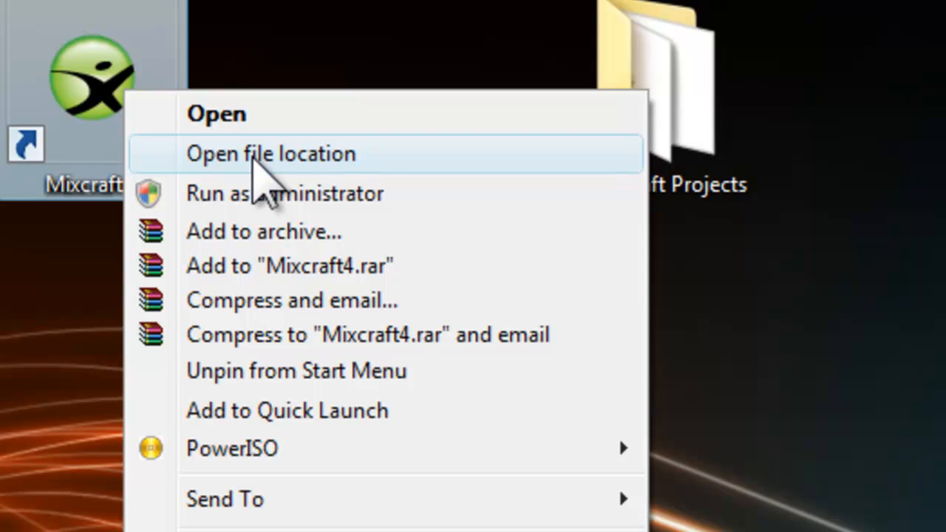
pyautogui.click(269, 152)
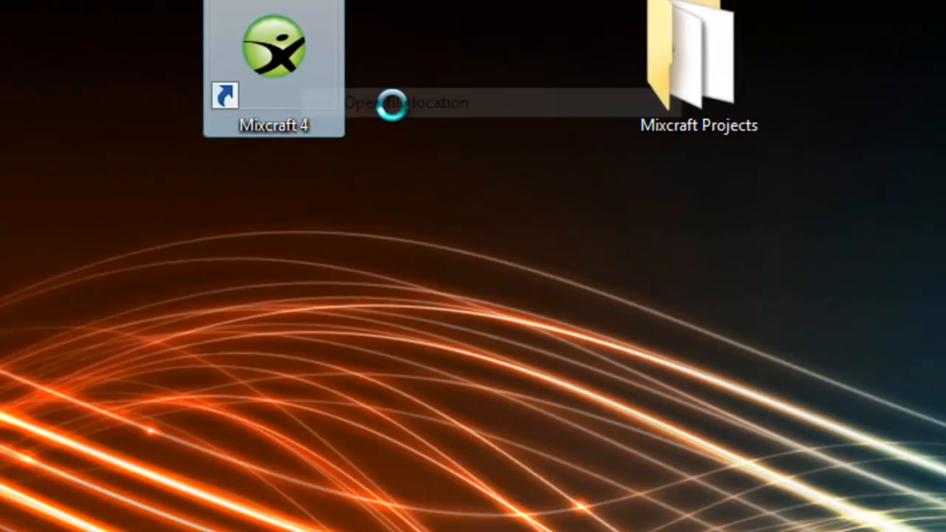
pyautogui.click(406, 102)
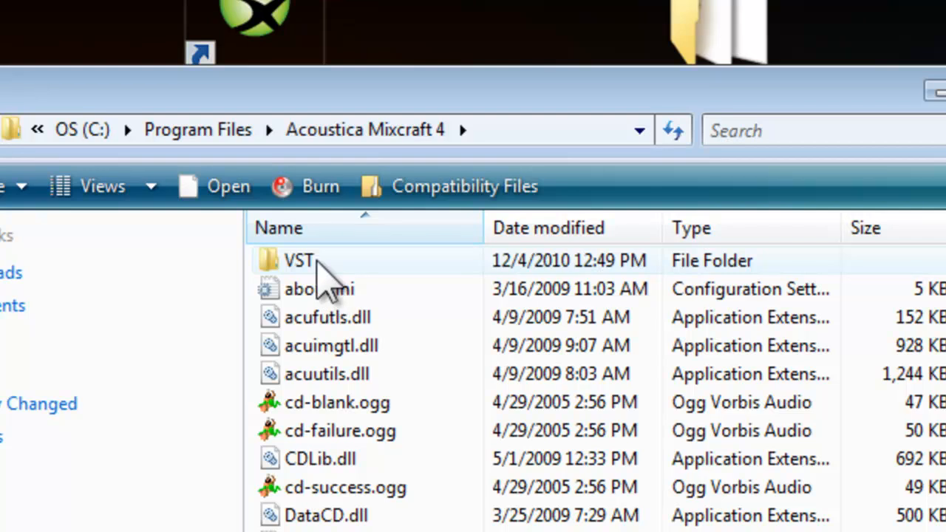
pyautogui.click(299, 260)
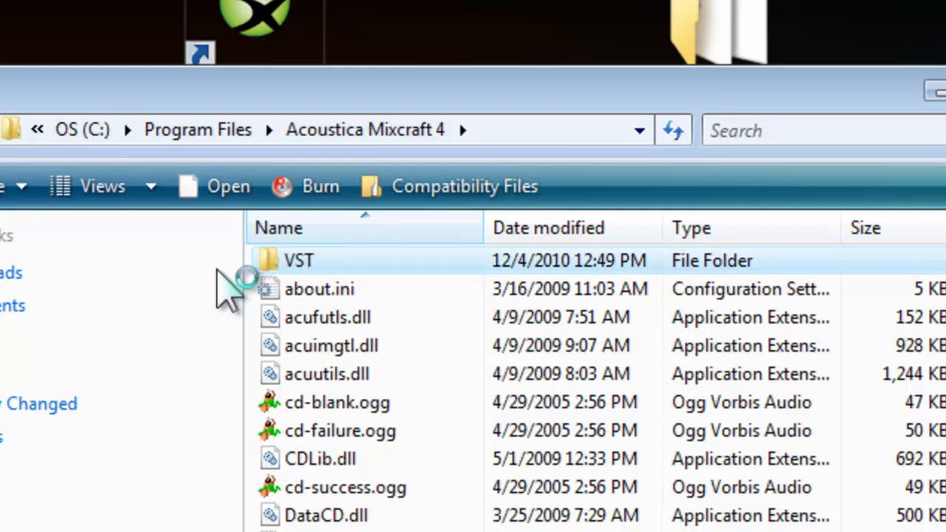
pyautogui.doubleClick(299, 260)
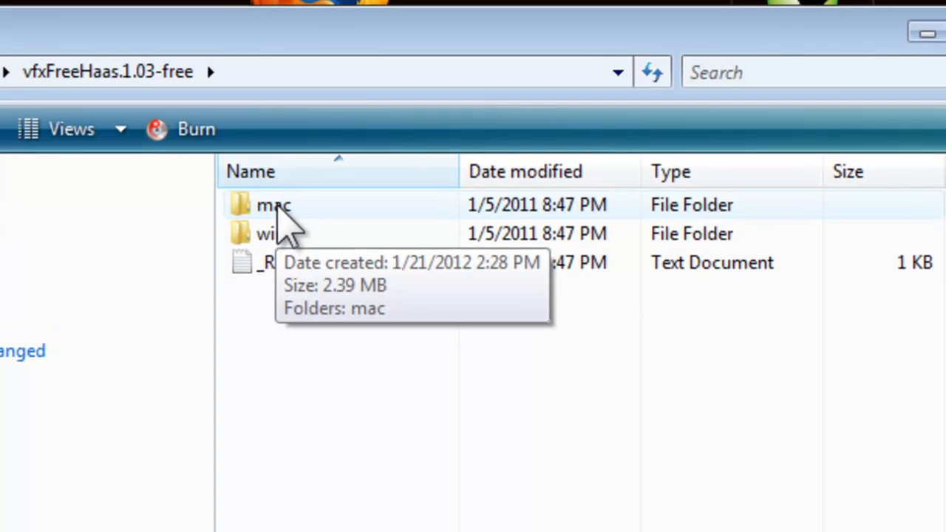
# - Keep the existing vfxFreeHaas.dll in VST, view the freeQueue win dll, then close the folder
pyautogui.click(269, 233)
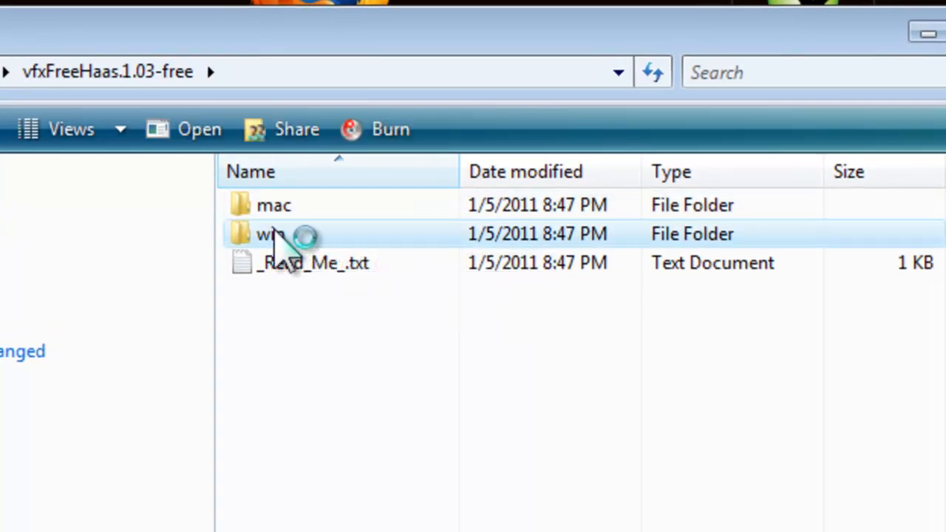
pyautogui.doubleClick(269, 234)
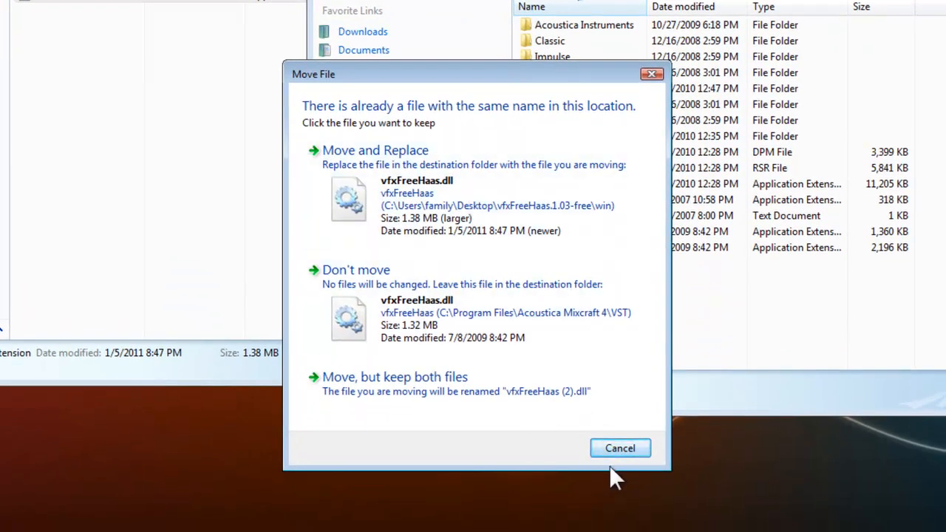
pyautogui.moveTo(619, 449)
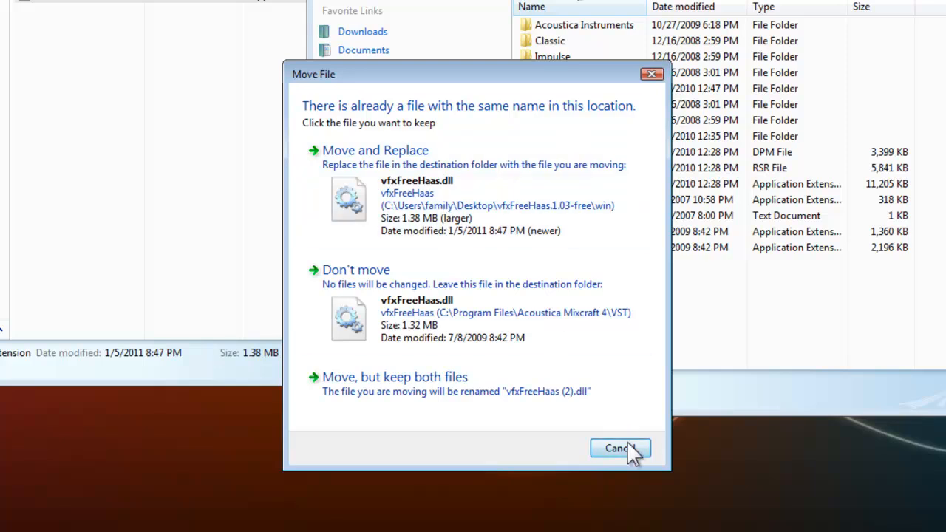
pyautogui.click(619, 449)
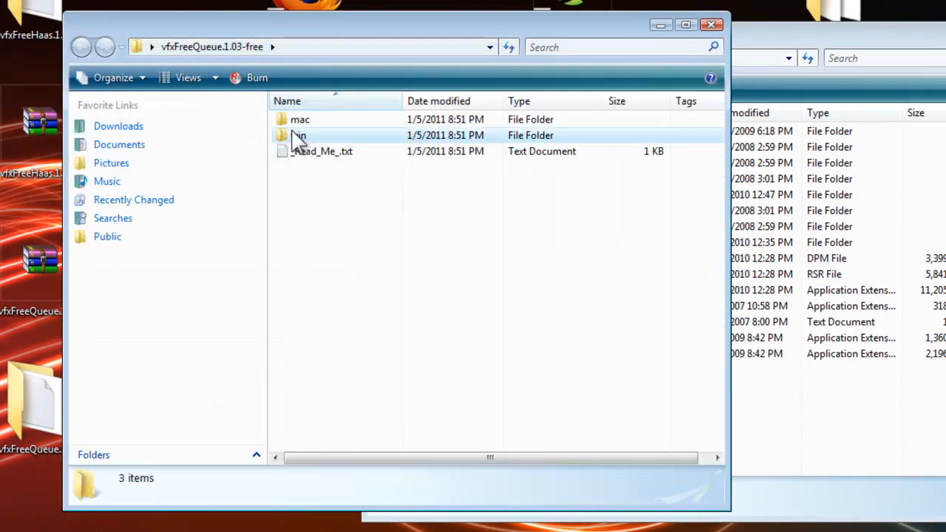
pyautogui.doubleClick(299, 136)
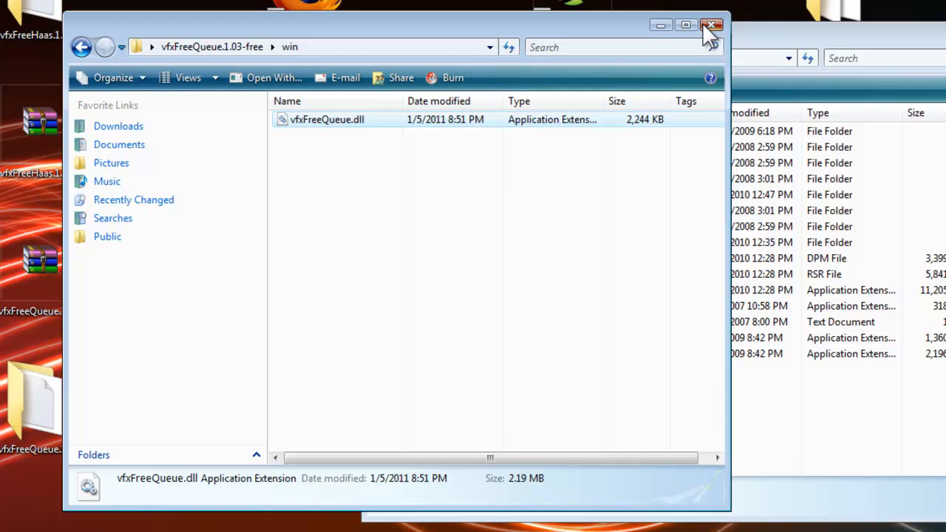
pyautogui.click(713, 24)
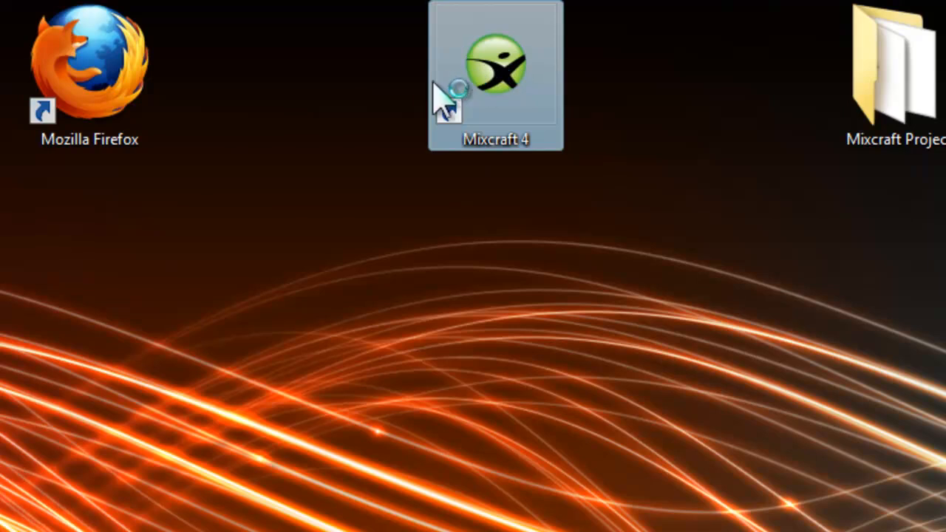
pyautogui.moveTo(303, 506)
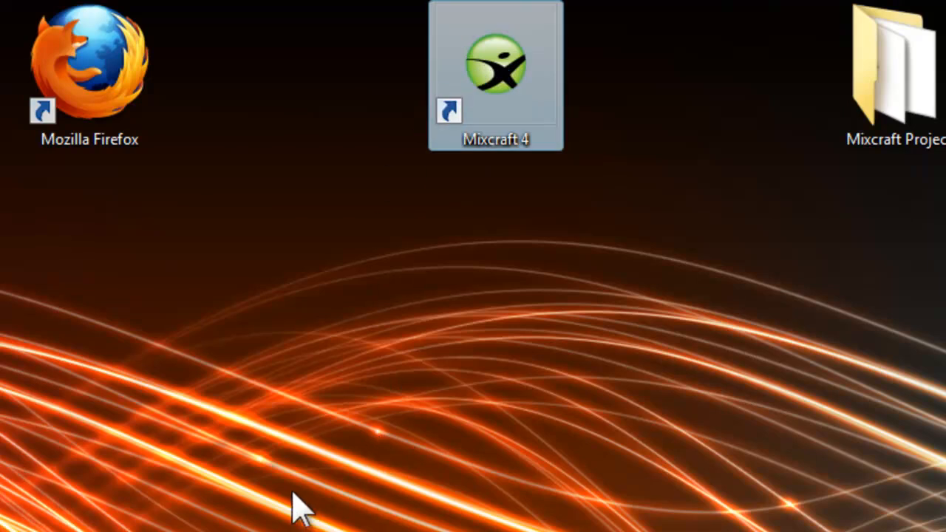
# - Launch Mixcraft 4 so the Beginning of Tutorial project loads
pyautogui.doubleClick(496, 66)
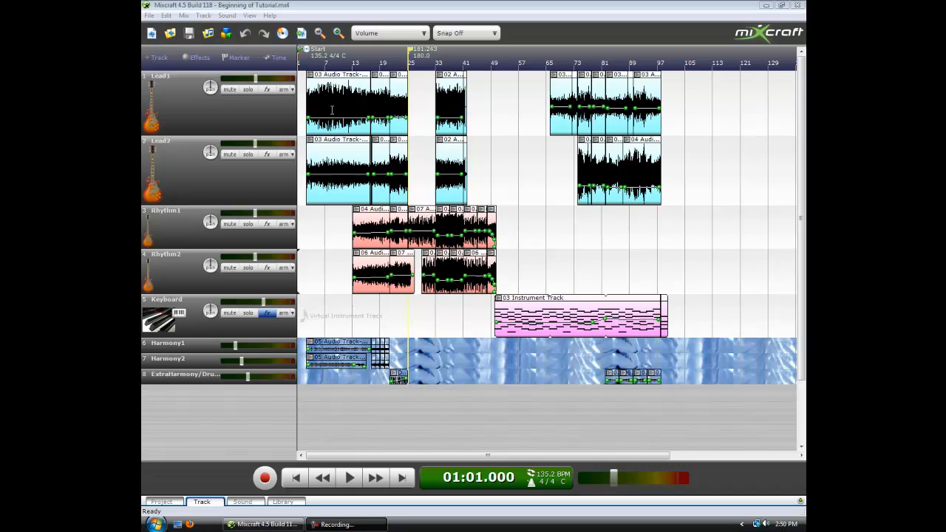
pyautogui.moveTo(346, 109)
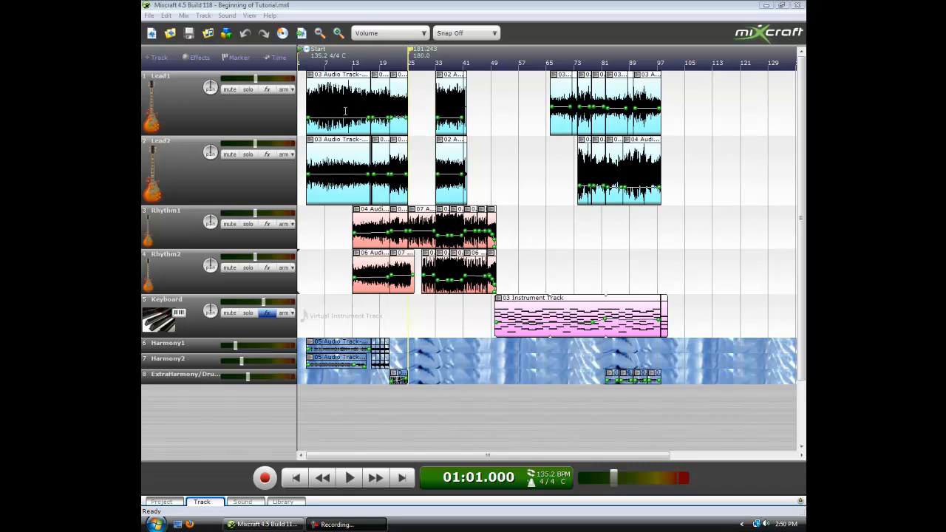
pyautogui.moveTo(344, 112)
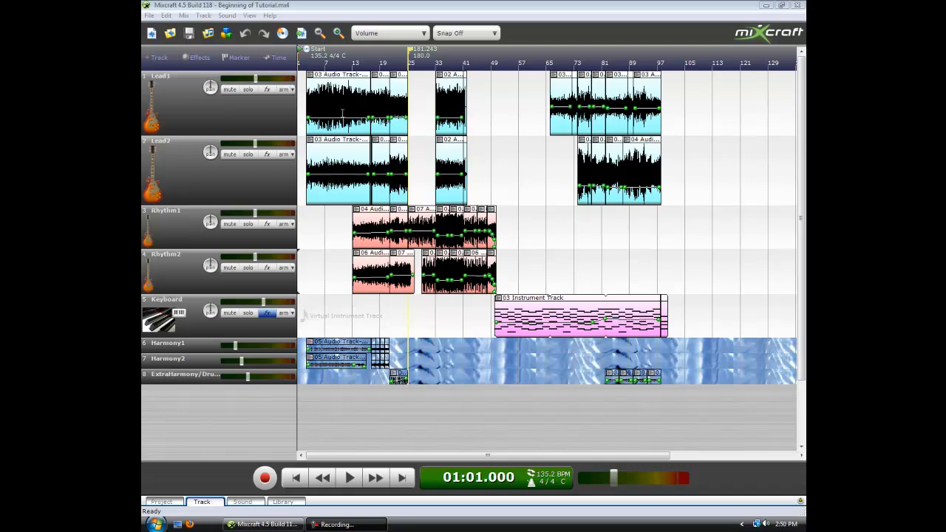
pyautogui.moveTo(341, 112)
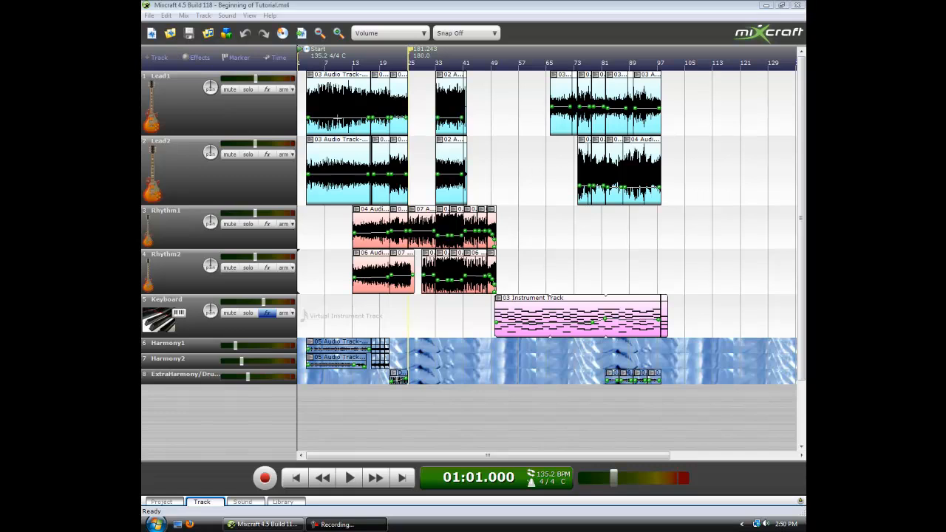
pyautogui.moveTo(302, 121)
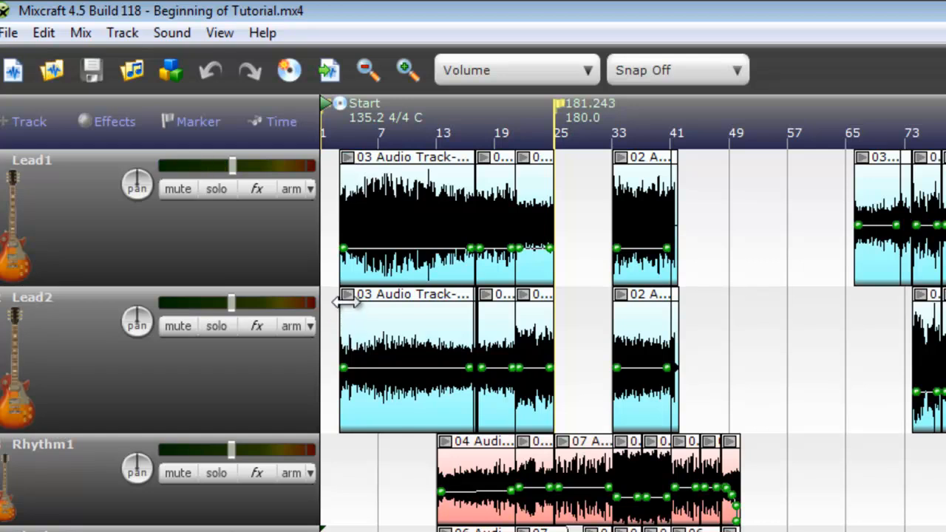
pyautogui.moveTo(355, 306)
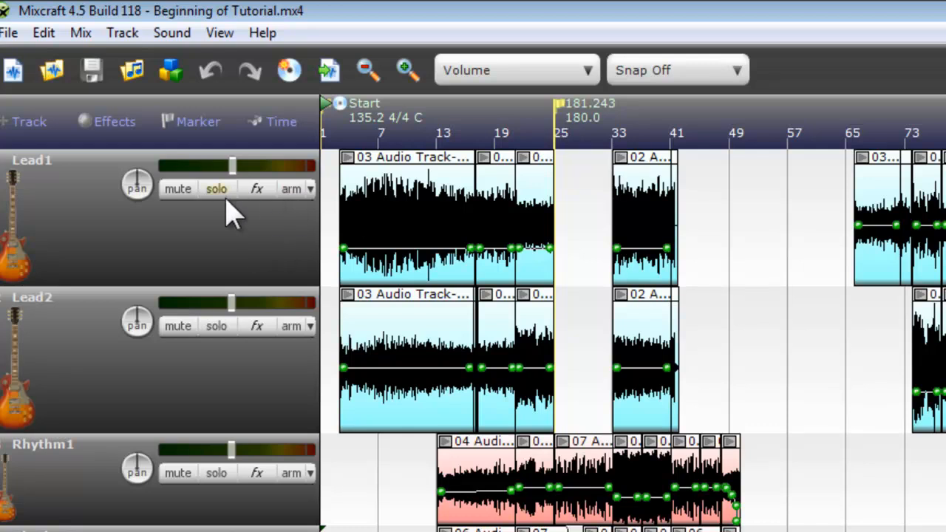
pyautogui.moveTo(258, 199)
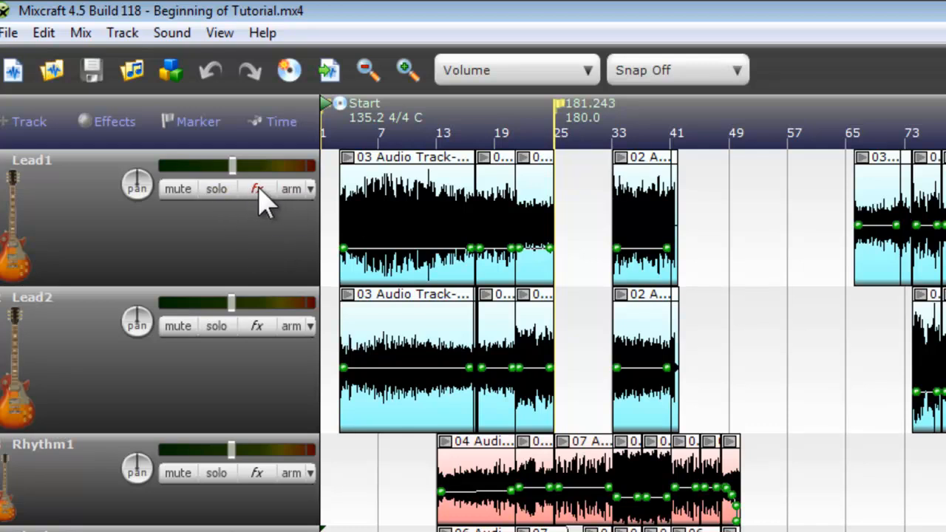
# - Add vfxFreeHaas to Lead1 with the Rock Guitar preset and bring up its settings window
pyautogui.click(258, 190)
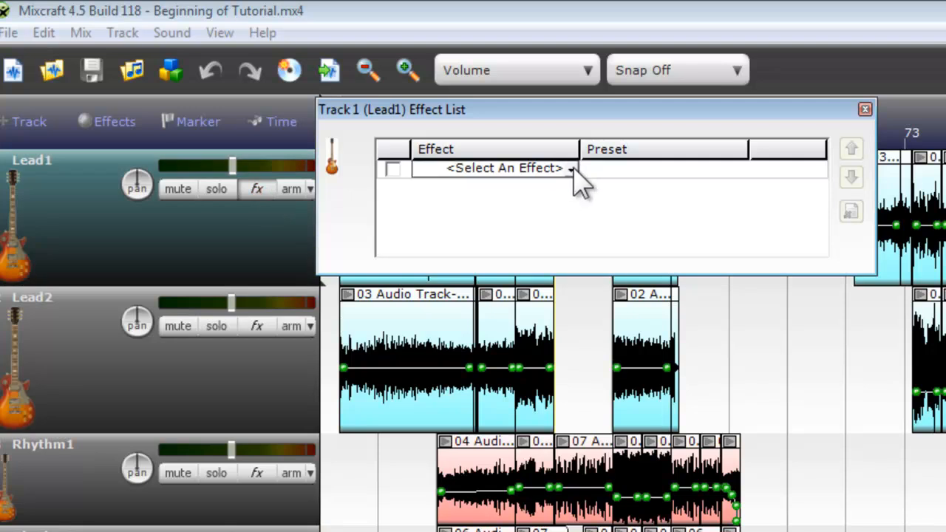
pyautogui.click(502, 169)
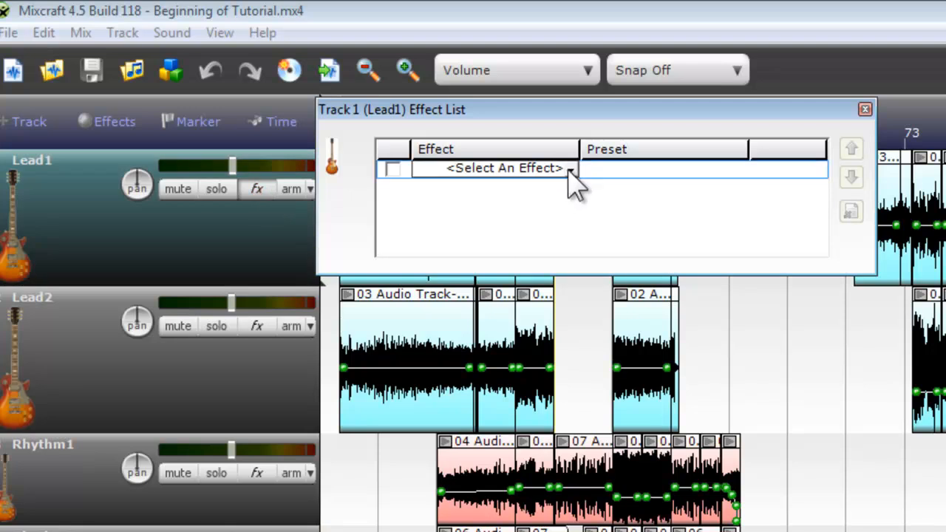
pyautogui.click(503, 169)
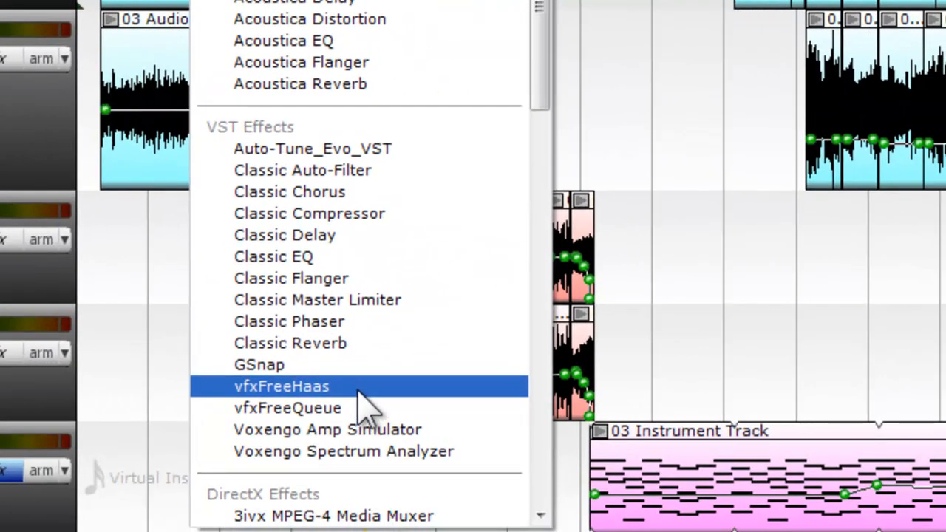
pyautogui.click(281, 386)
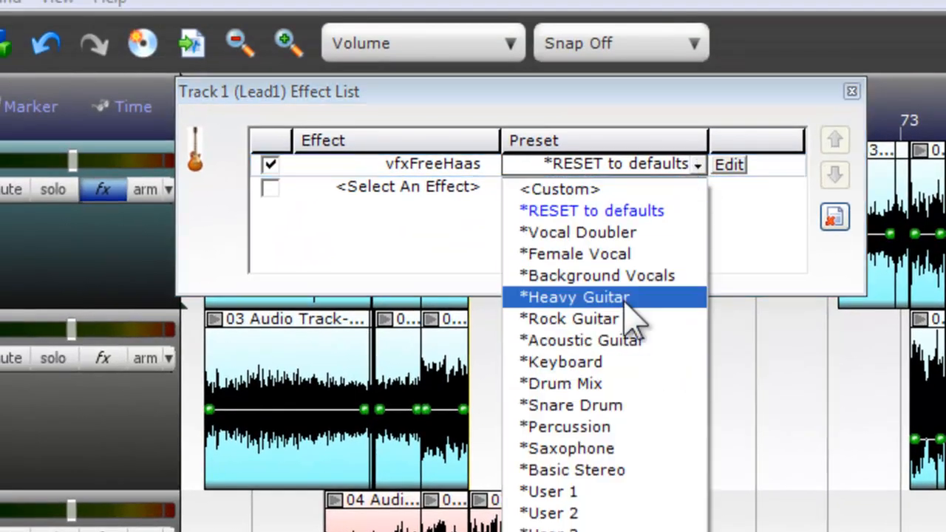
pyautogui.click(572, 319)
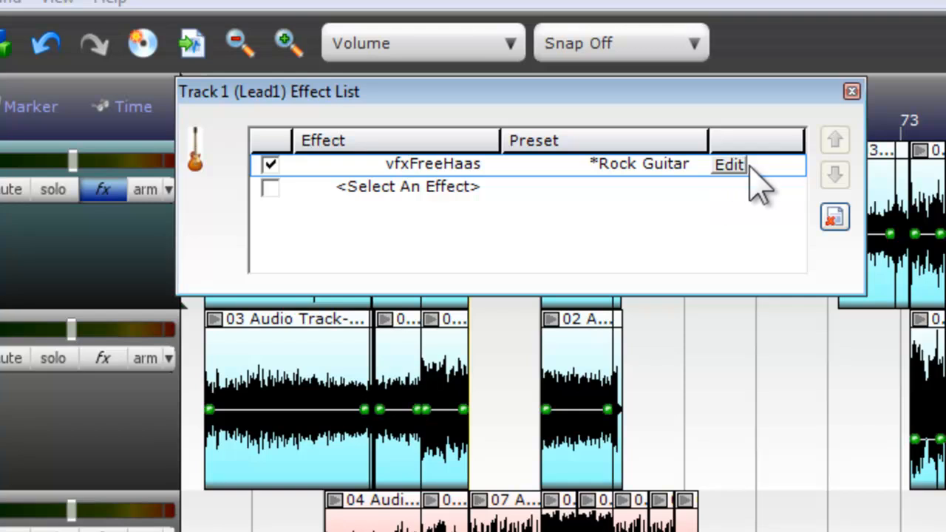
pyautogui.click(727, 164)
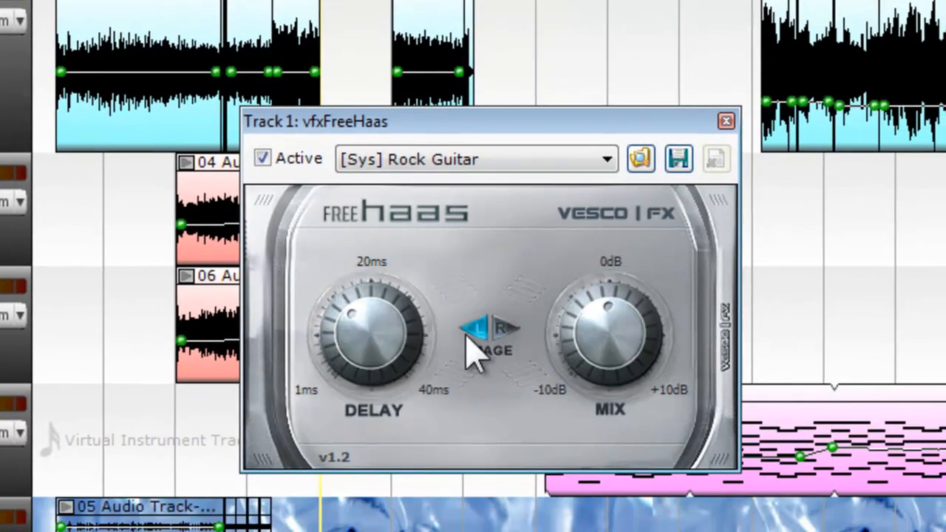
pyautogui.moveTo(476, 352)
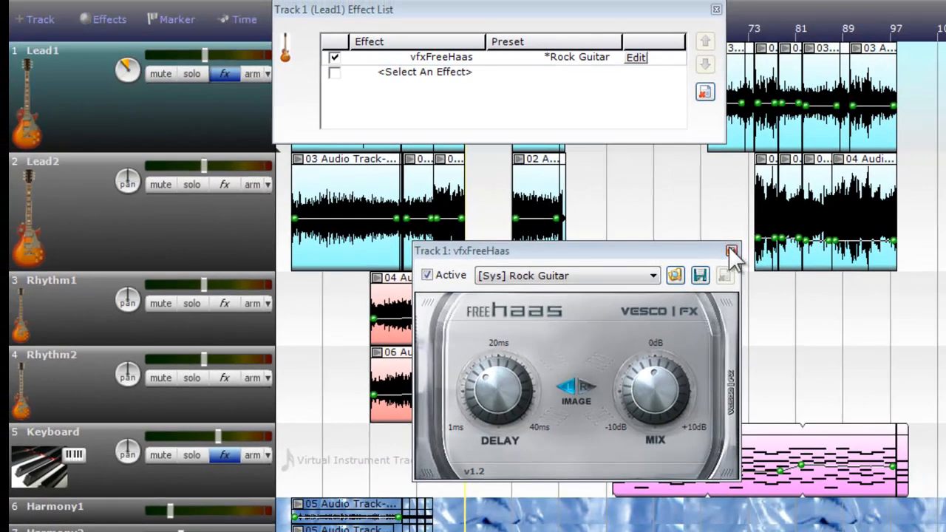
# - Add vfxFreeQueue with a preset as Lead1's second effect after freeHaas
pyautogui.click(424, 71)
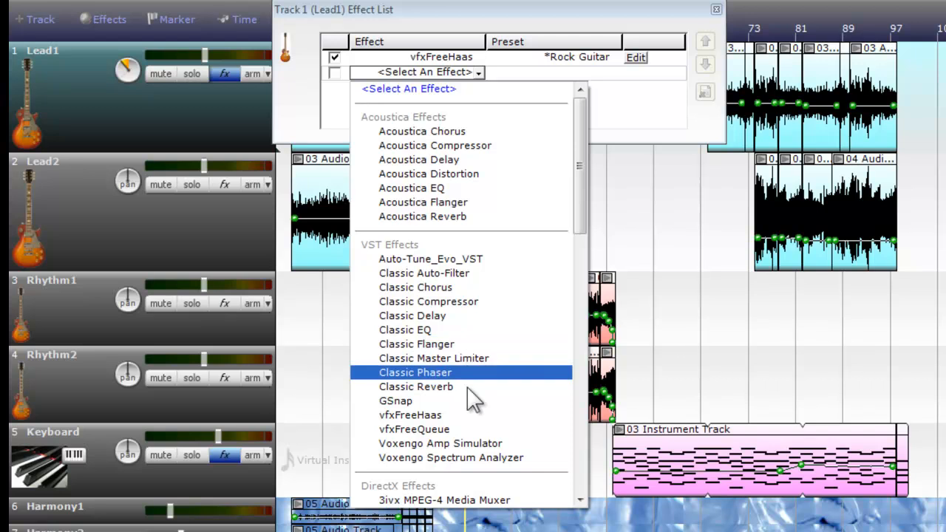
pyautogui.click(414, 429)
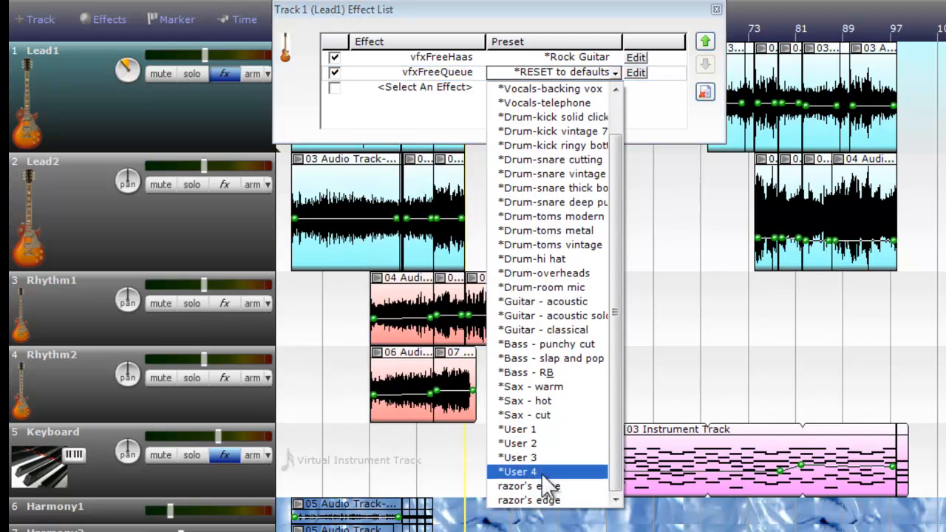
pyautogui.click(529, 486)
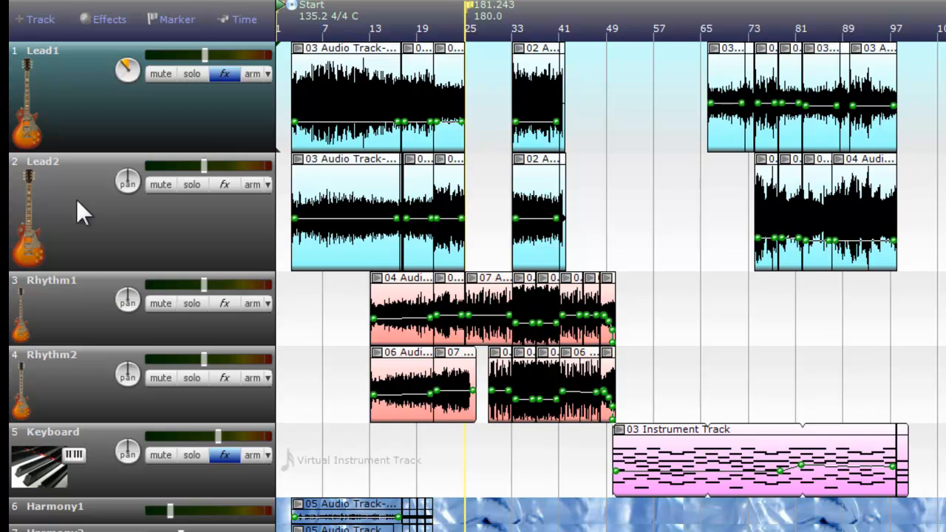
pyautogui.moveTo(225, 194)
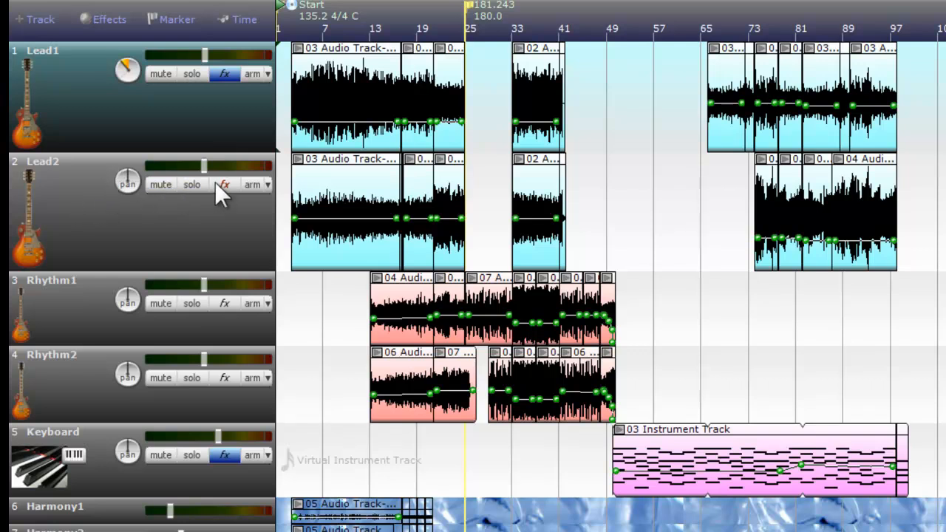
# - Add vfxFreeHaas to Lead2 with the Rock Guitar preset and dismiss its nag screen
pyautogui.click(223, 183)
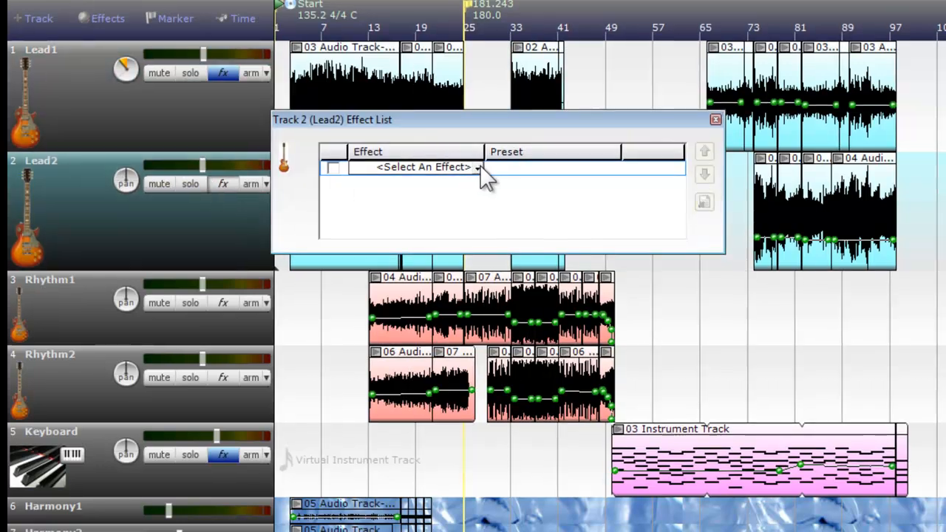
pyautogui.click(479, 168)
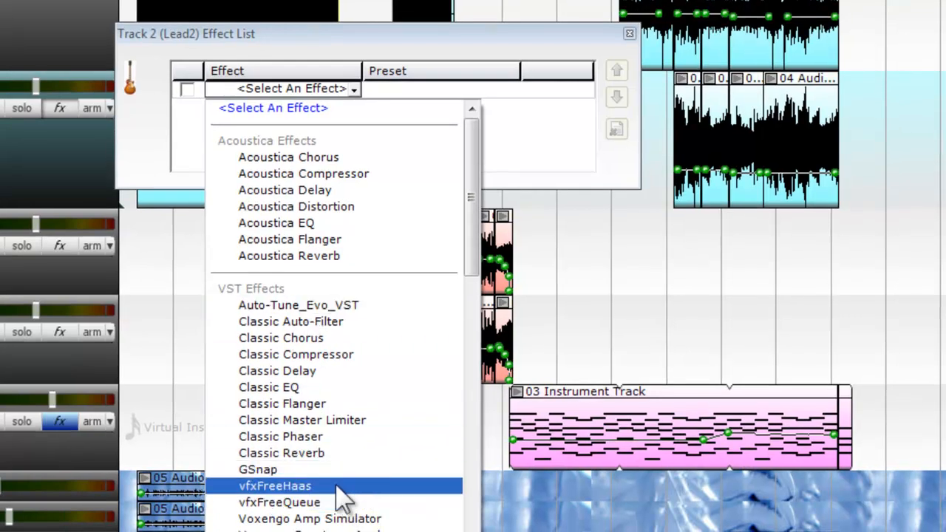
pyautogui.click(275, 485)
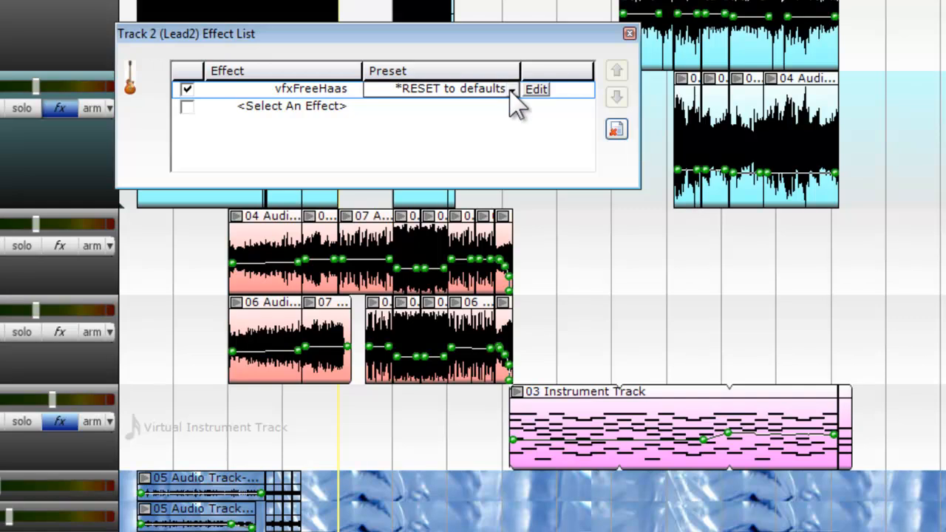
pyautogui.click(511, 89)
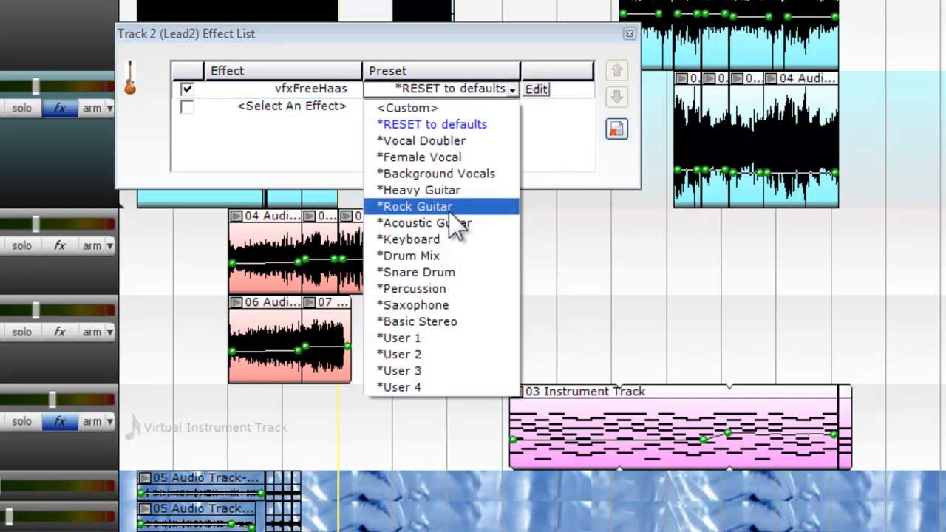
pyautogui.click(418, 207)
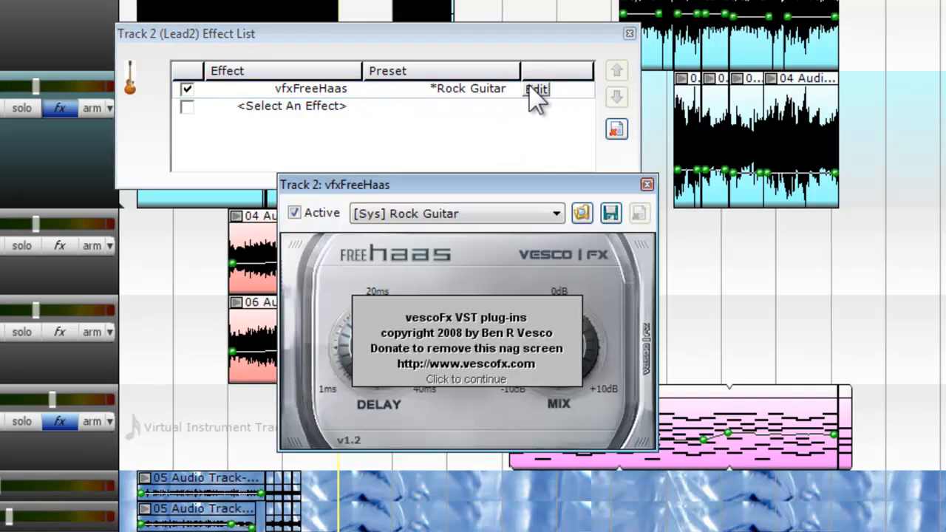
pyautogui.click(466, 378)
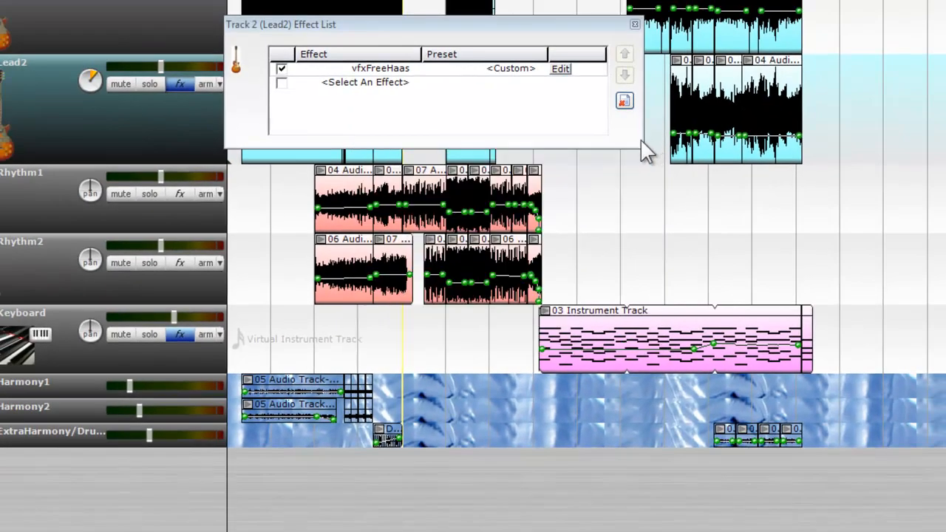
# - Add the vfxFreeQueue EQ after the freeHaas delay on Lead2 and close its effect list
pyautogui.click(364, 83)
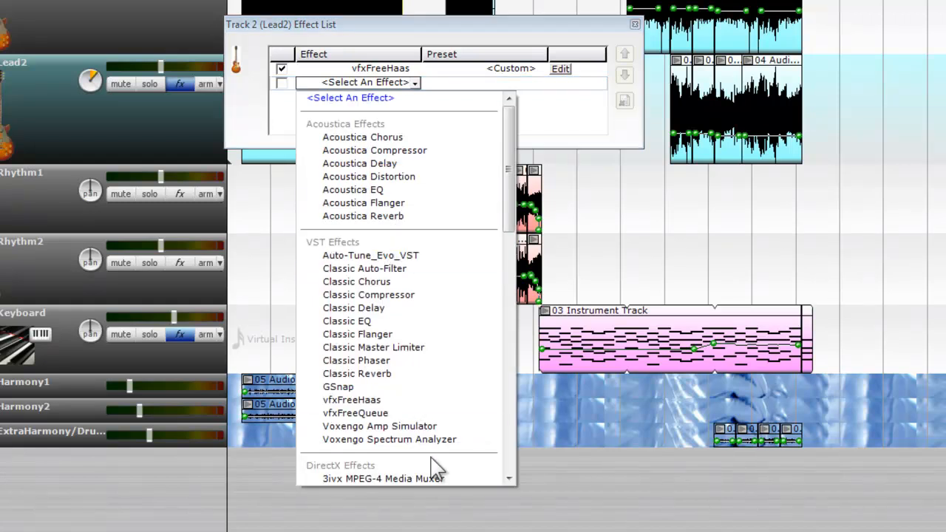
pyautogui.click(355, 412)
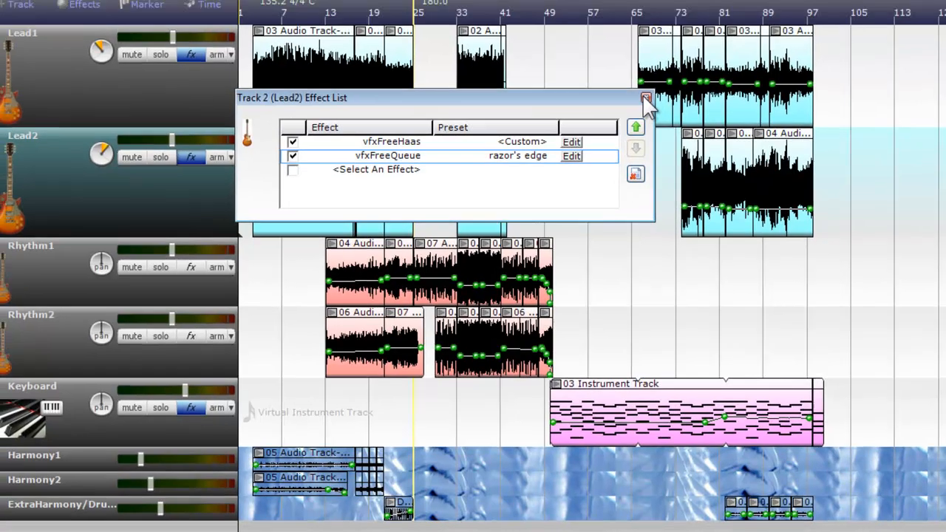
pyautogui.click(646, 98)
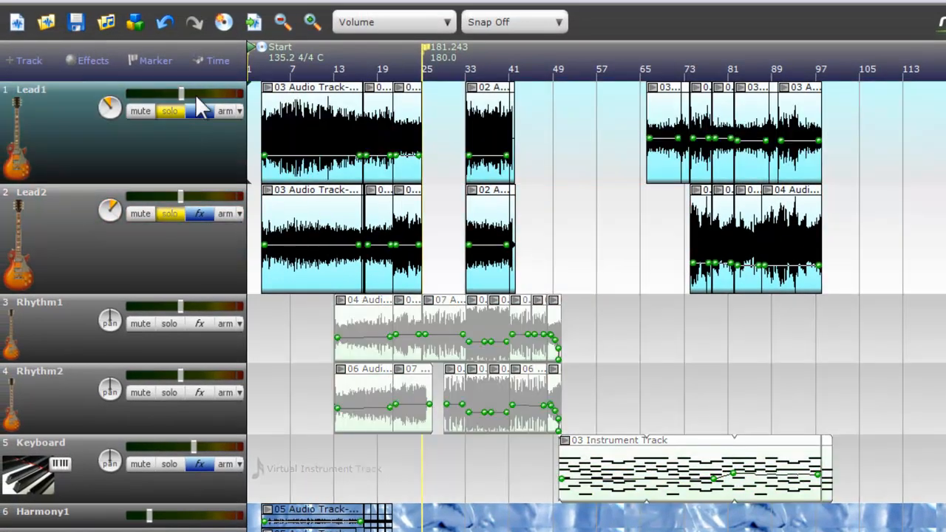
pyautogui.moveTo(244, 89)
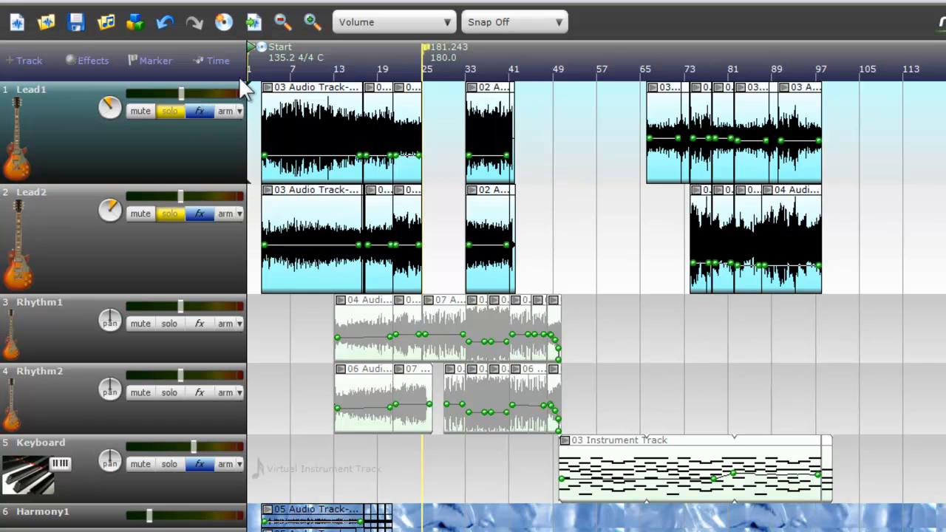
pyautogui.moveTo(269, 87)
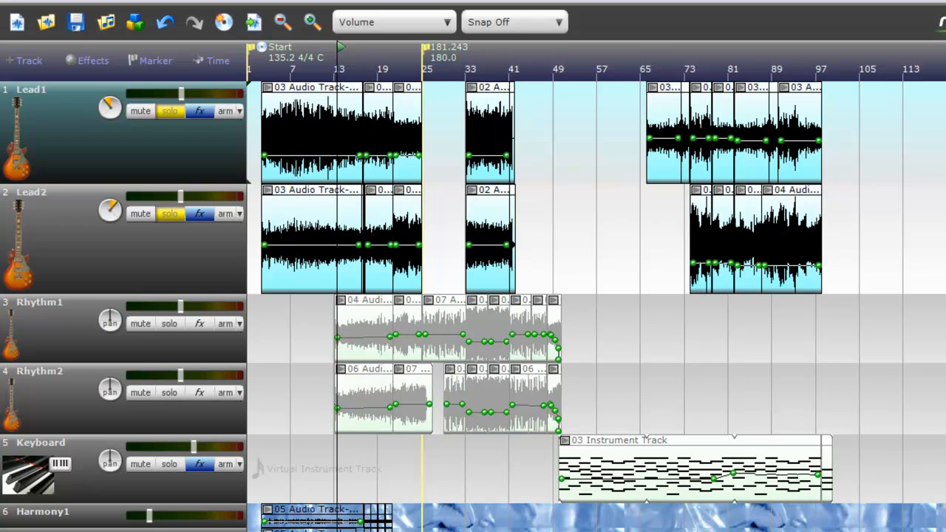
pyautogui.moveTo(328, 461)
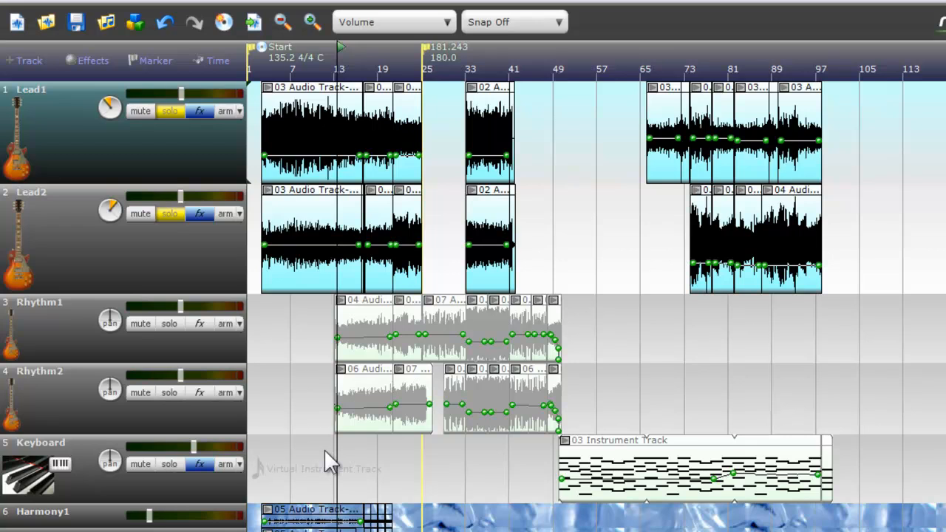
pyautogui.moveTo(255, 85)
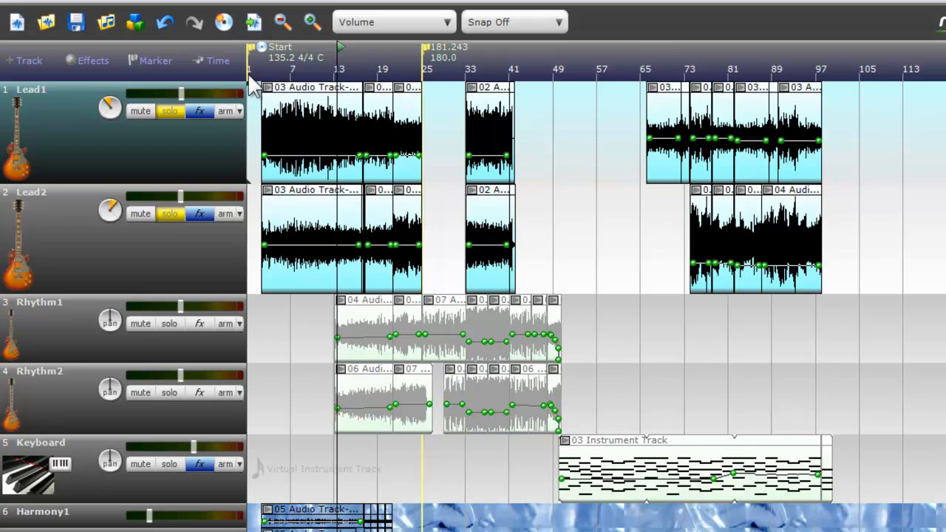
pyautogui.moveTo(473, 126)
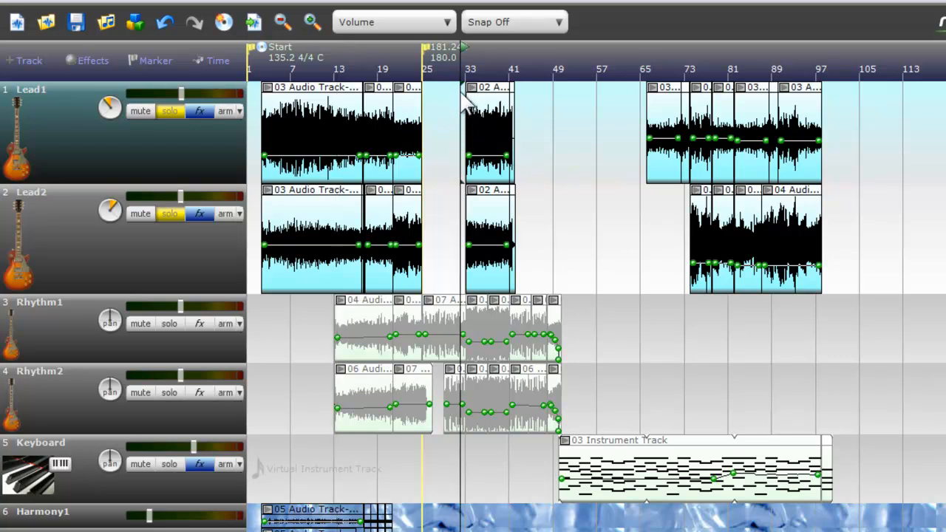
pyautogui.moveTo(466, 104)
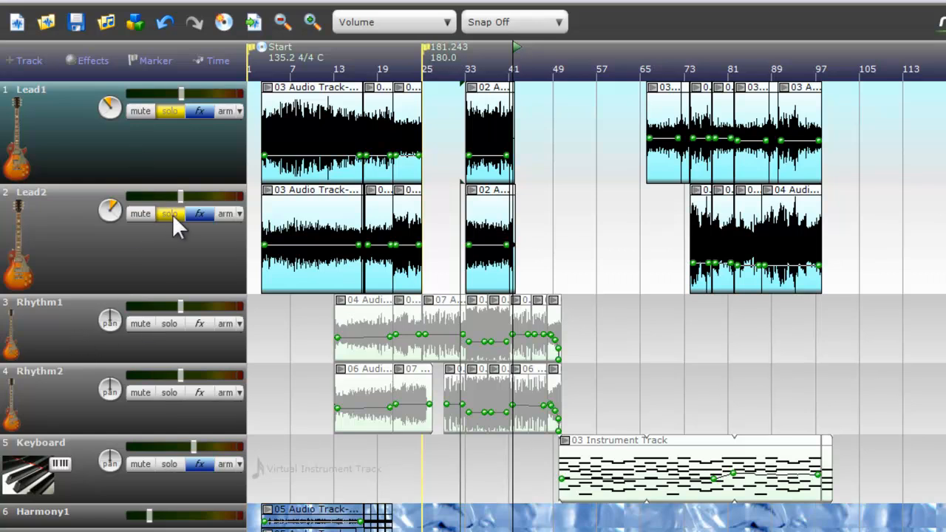
pyautogui.scroll(-3)
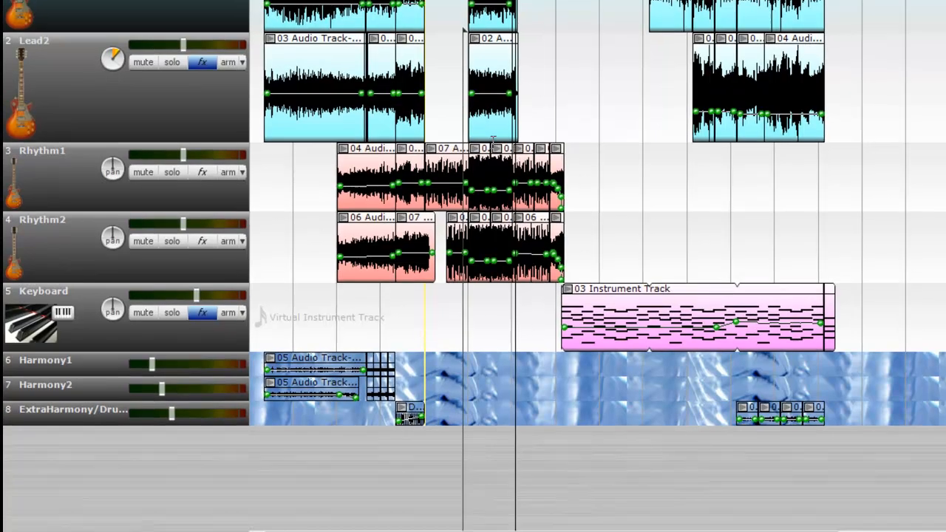
pyautogui.scroll(-3)
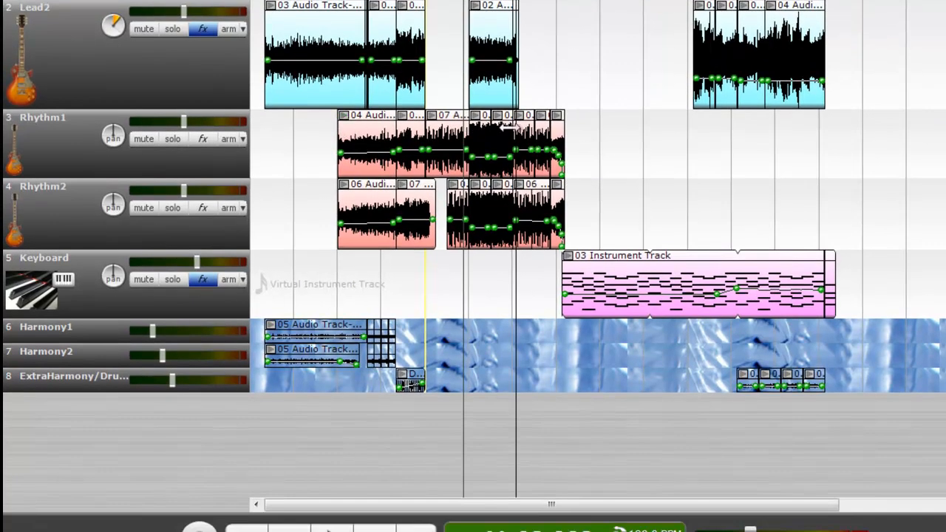
pyautogui.moveTo(485, 126)
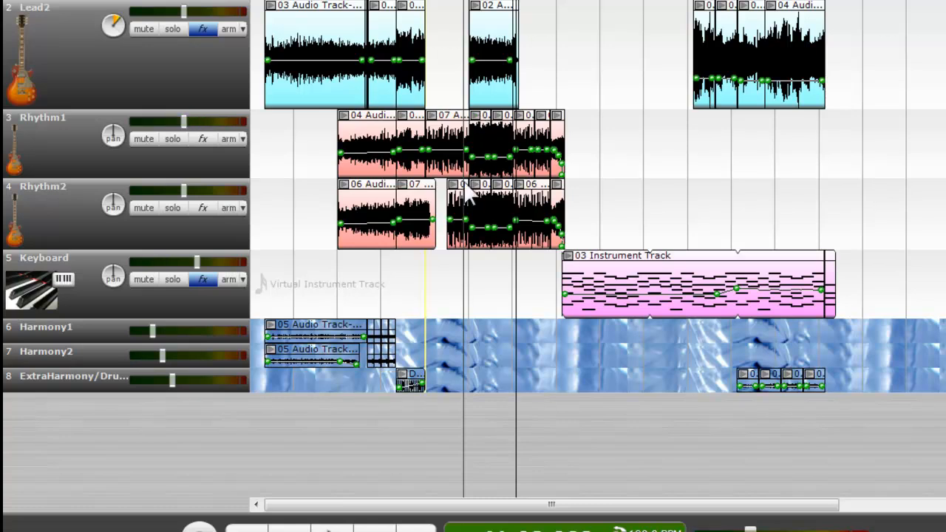
pyautogui.moveTo(476, 199)
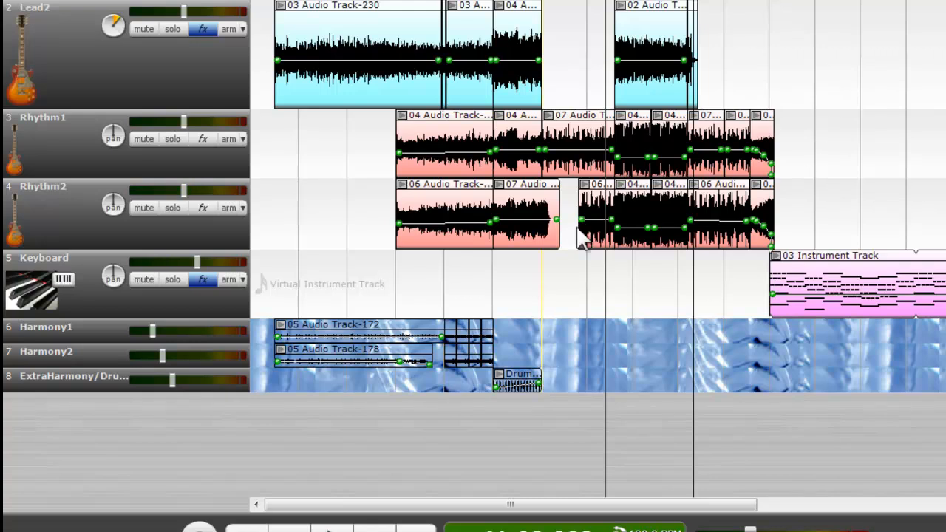
pyautogui.moveTo(378, 212)
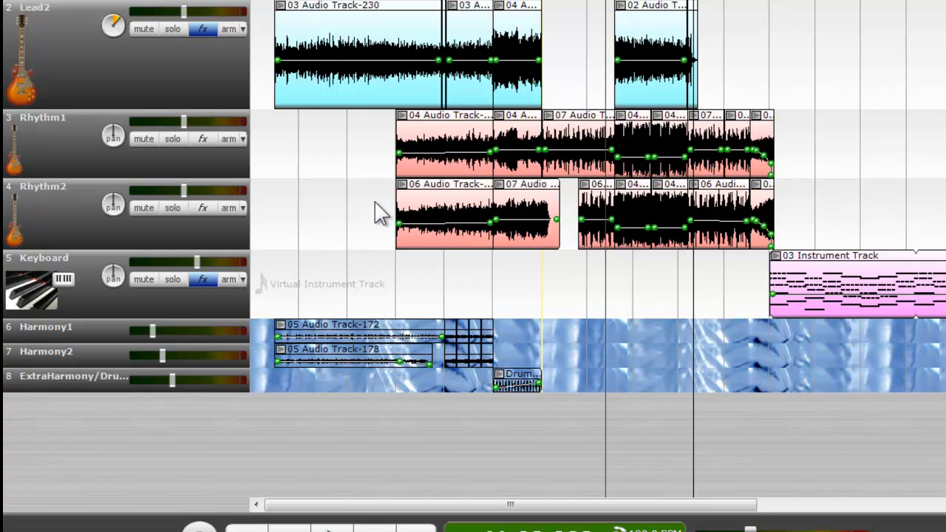
pyautogui.moveTo(373, 204)
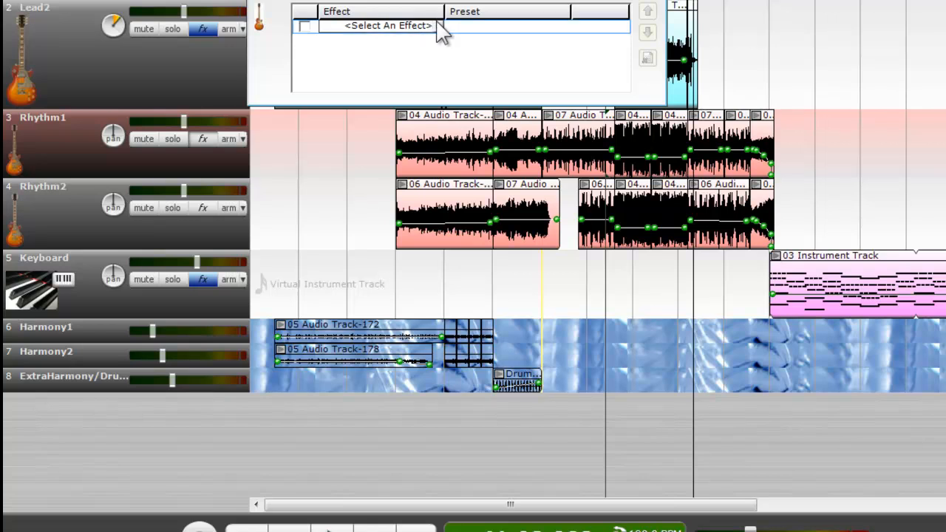
# - Add vfxFreeHaas with the Heavy Guitar preset plus the vfxFreeQueue EQ to Rhythm1
pyautogui.click(388, 25)
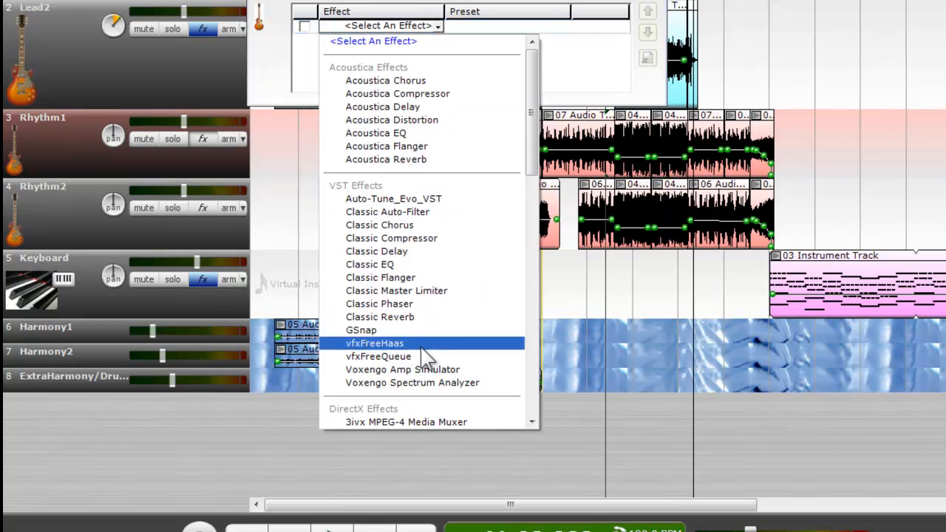
pyautogui.click(374, 343)
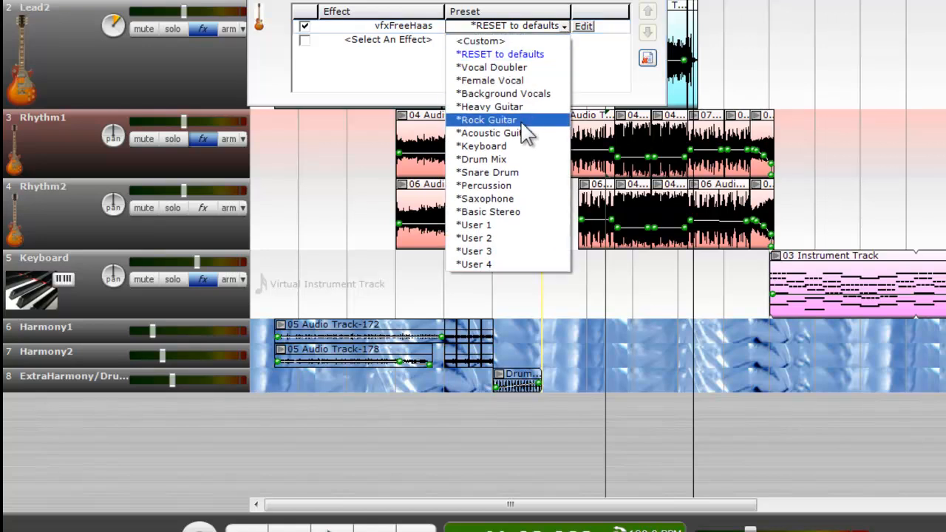
pyautogui.moveTo(517, 106)
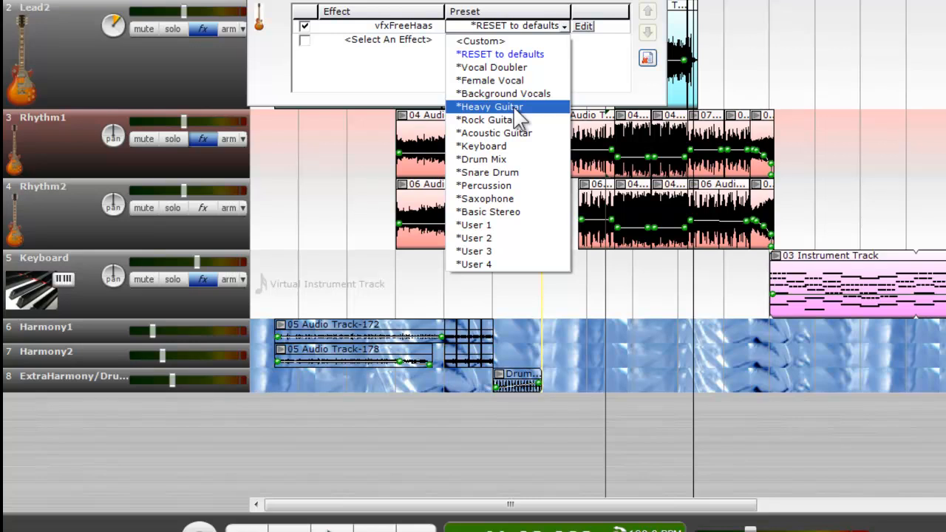
pyautogui.click(491, 107)
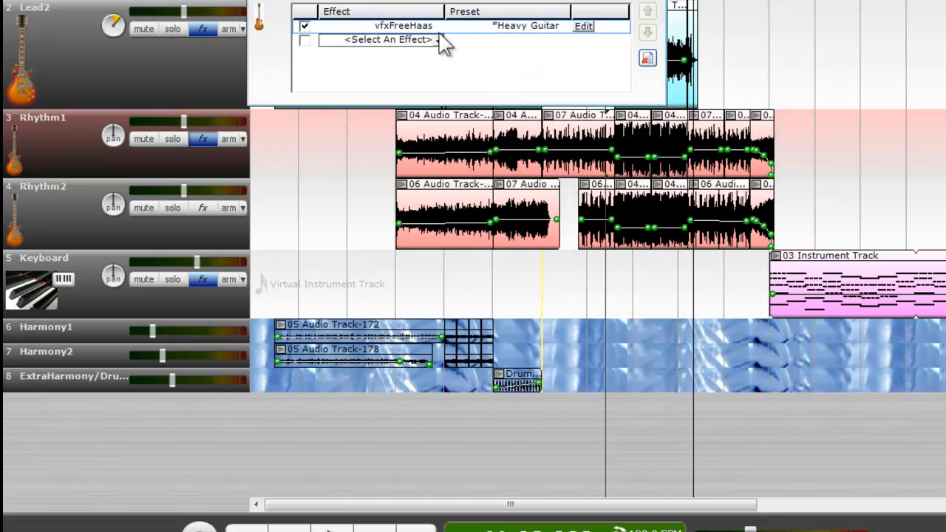
pyautogui.click(388, 38)
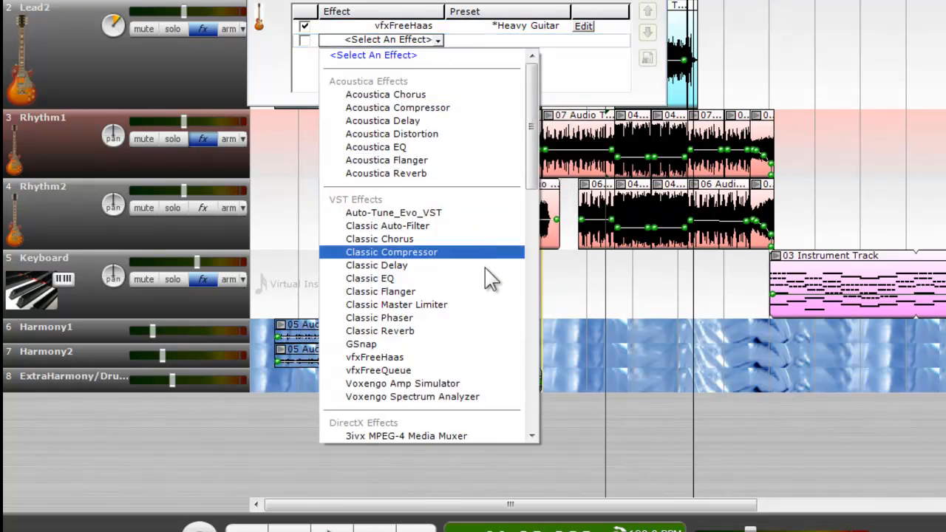
pyautogui.click(378, 370)
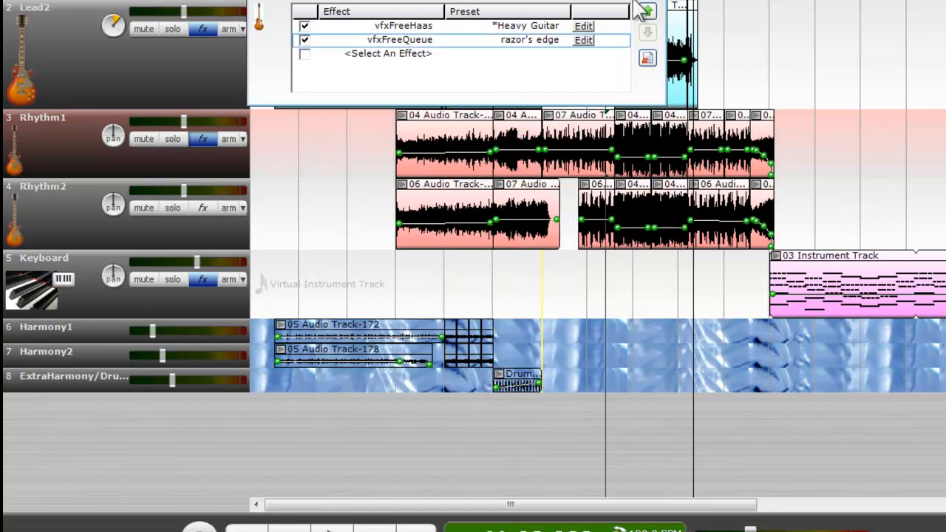
# - Dismiss the delay plug-in notice and pan the Rhythm1 track 50% left
pyautogui.click(582, 27)
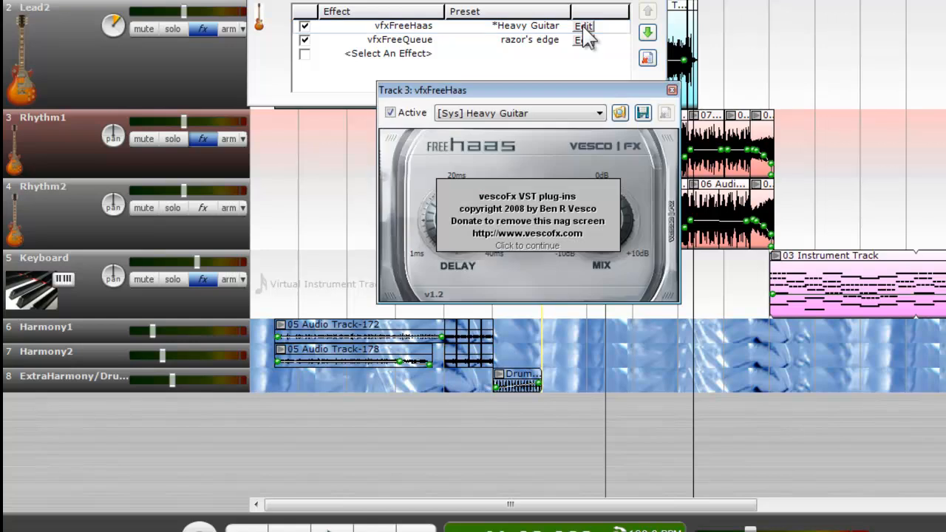
pyautogui.click(526, 245)
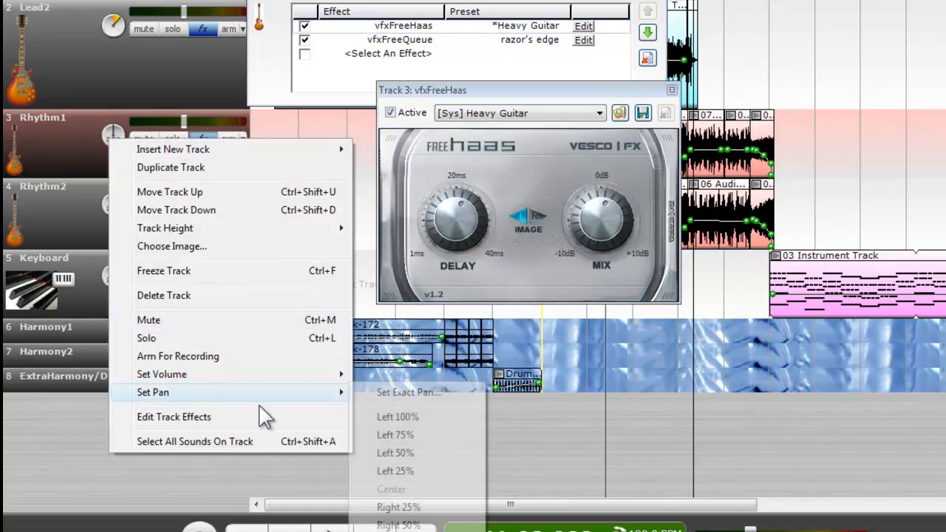
pyautogui.click(395, 452)
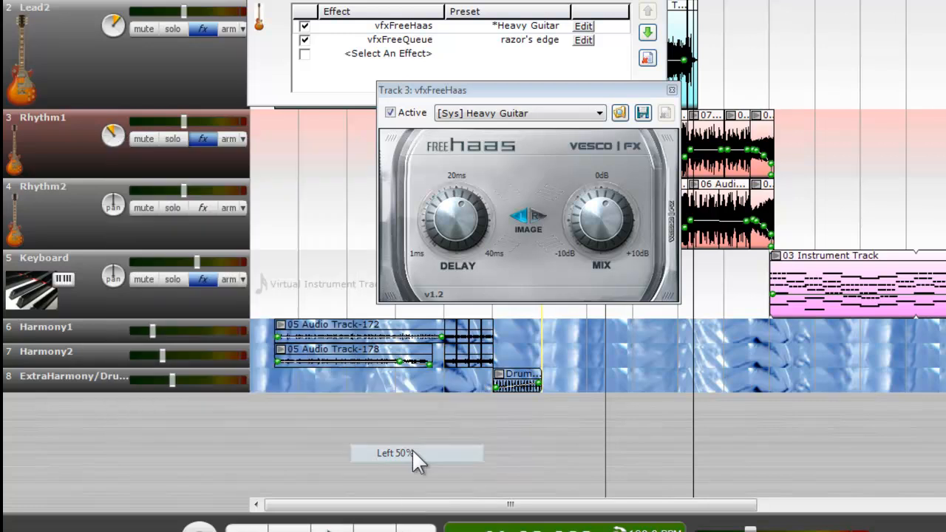
pyautogui.click(672, 91)
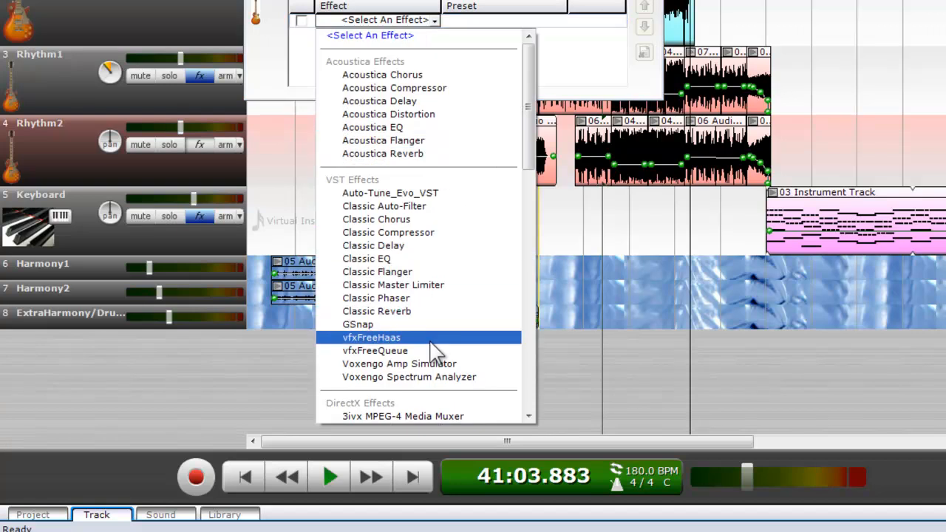
# - Add vfxFreeHaas to Rhythm2 and choose the Heavy Guitar delay preset
pyautogui.click(371, 337)
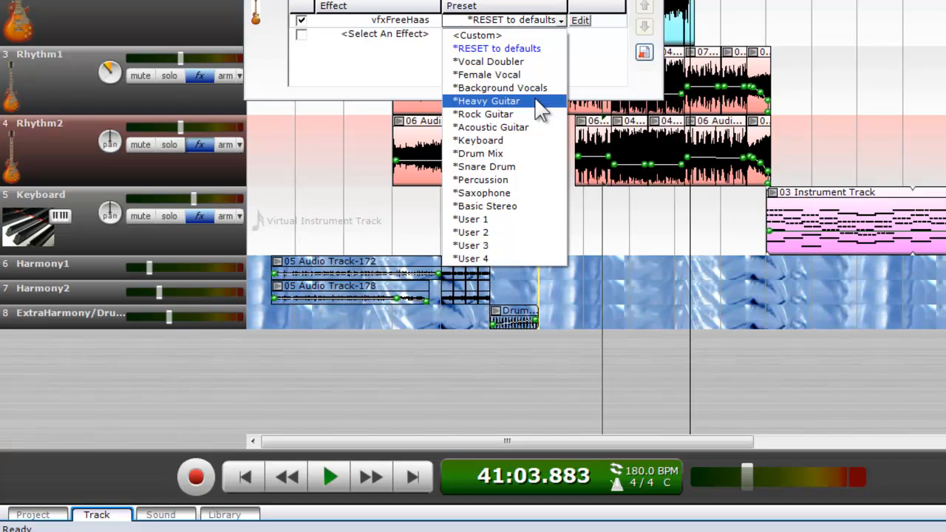
pyautogui.click(486, 100)
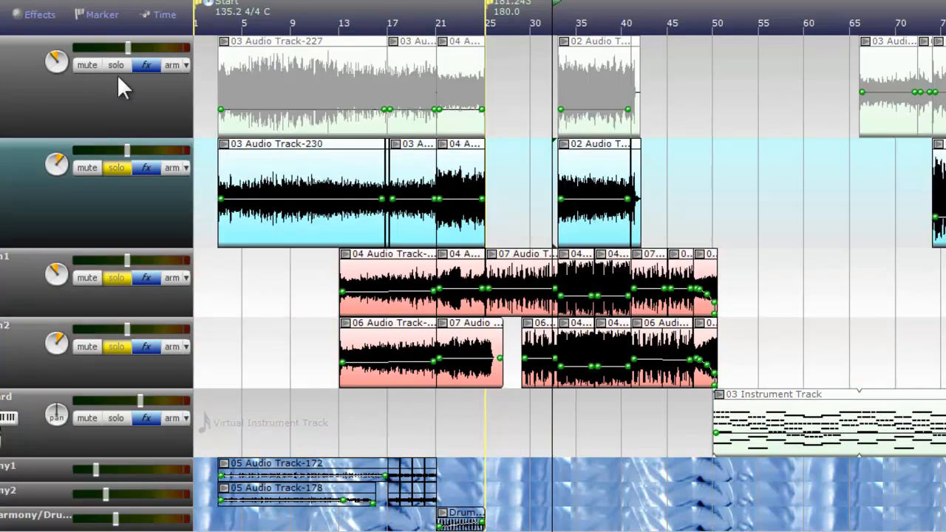
pyautogui.click(116, 65)
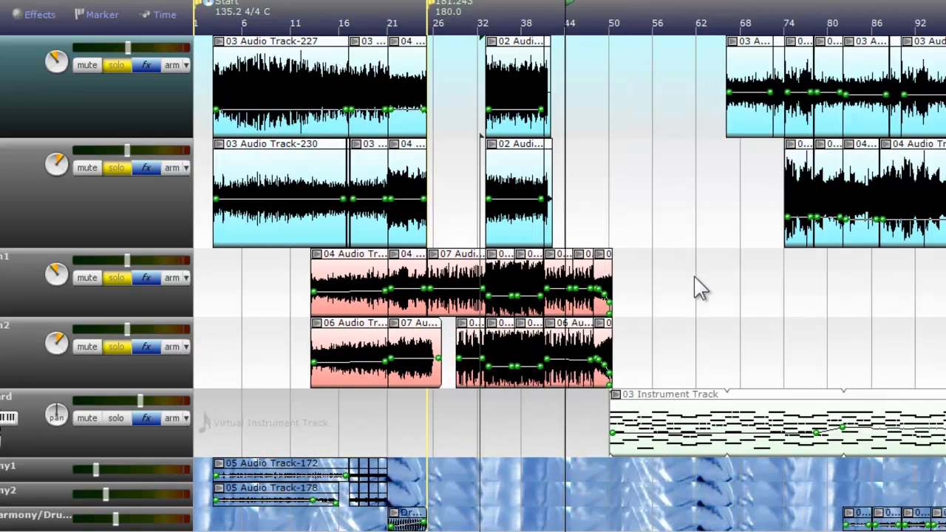
pyautogui.moveTo(662, 288)
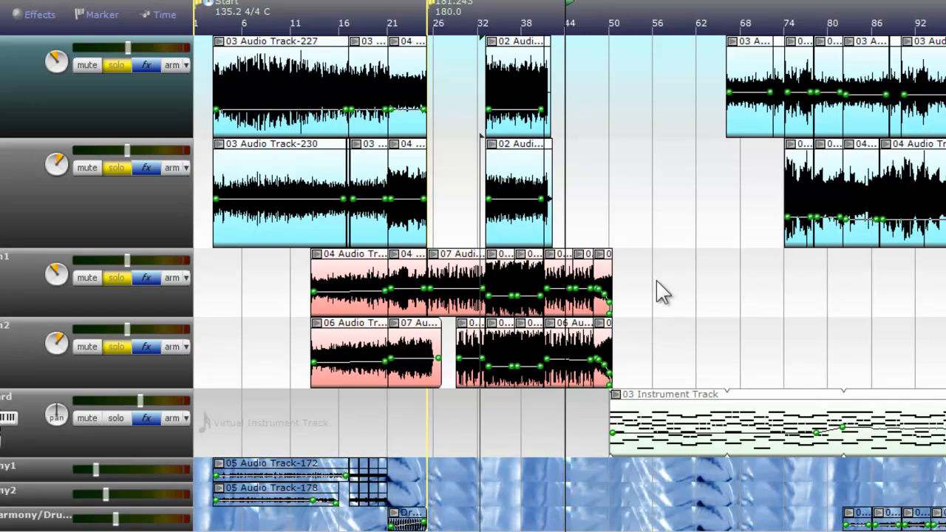
pyautogui.moveTo(603, 225)
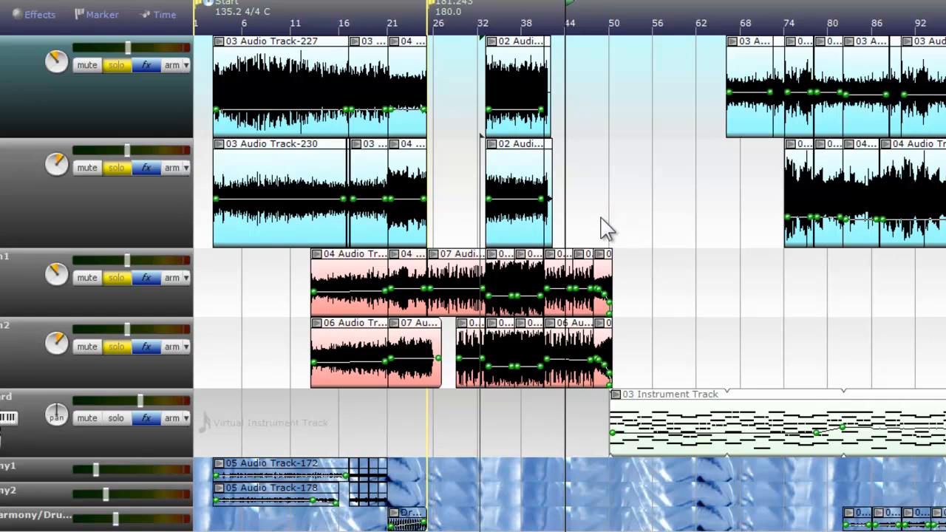
pyautogui.moveTo(613, 234)
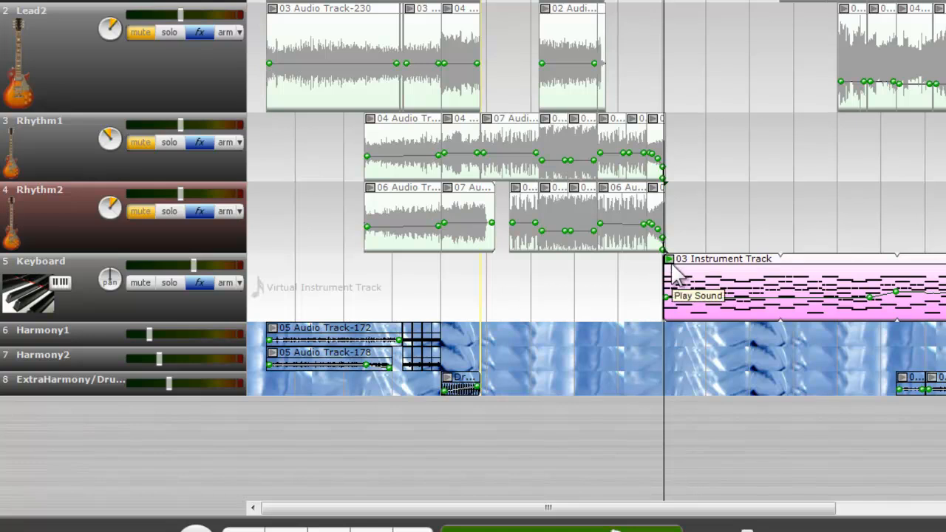
pyautogui.scroll(-3)
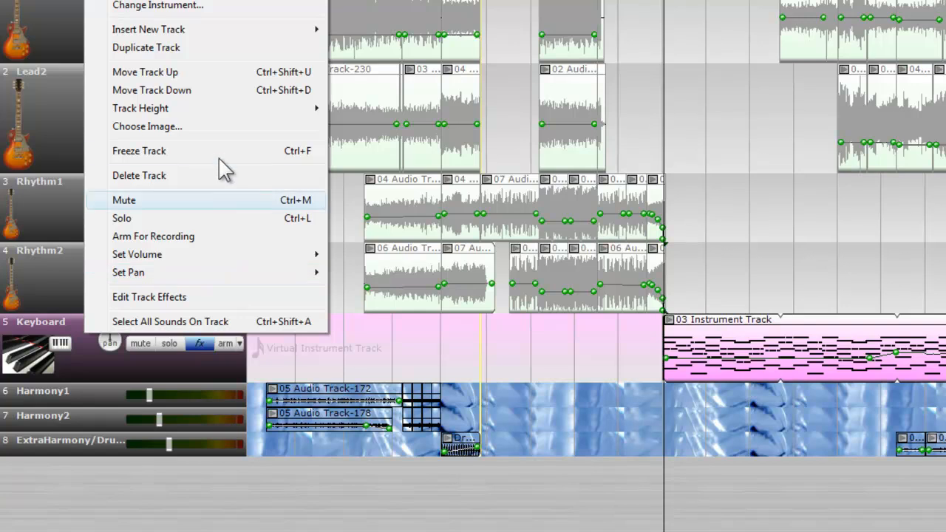
pyautogui.moveTo(219, 131)
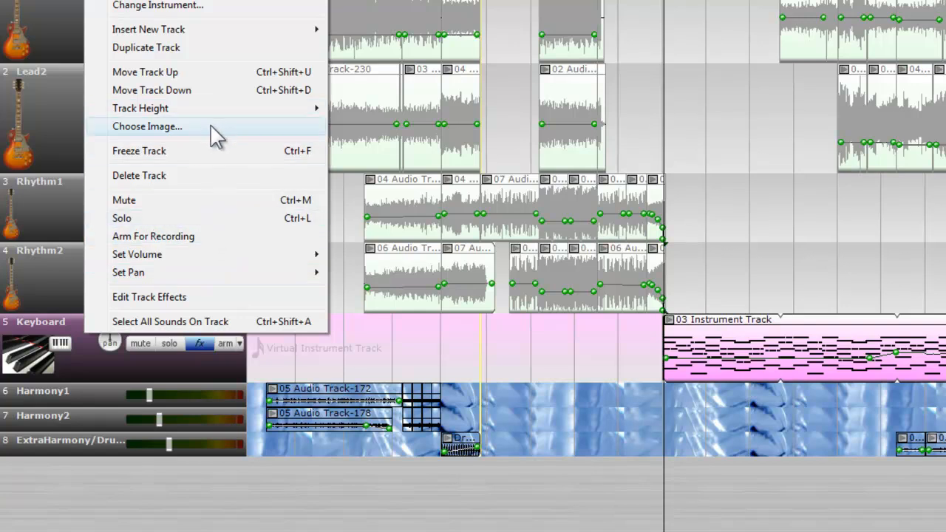
pyautogui.moveTo(207, 63)
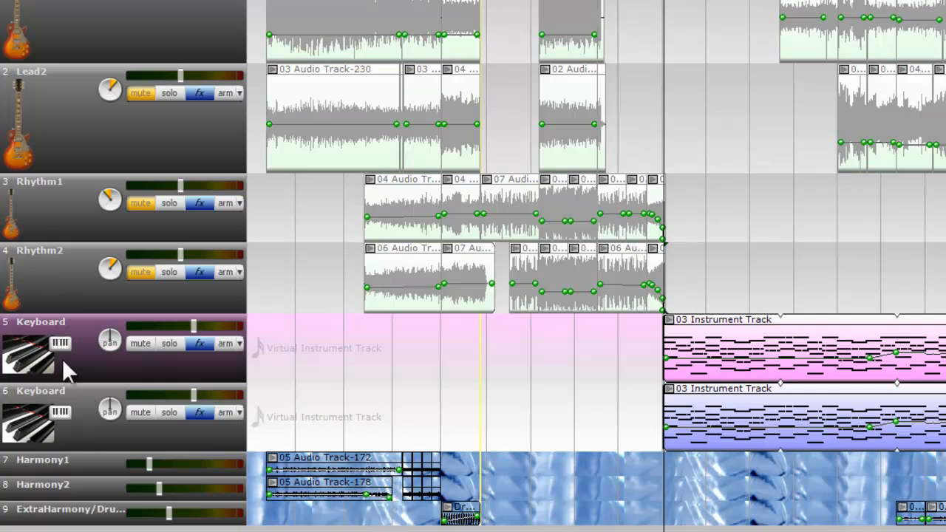
pyautogui.moveTo(52, 355)
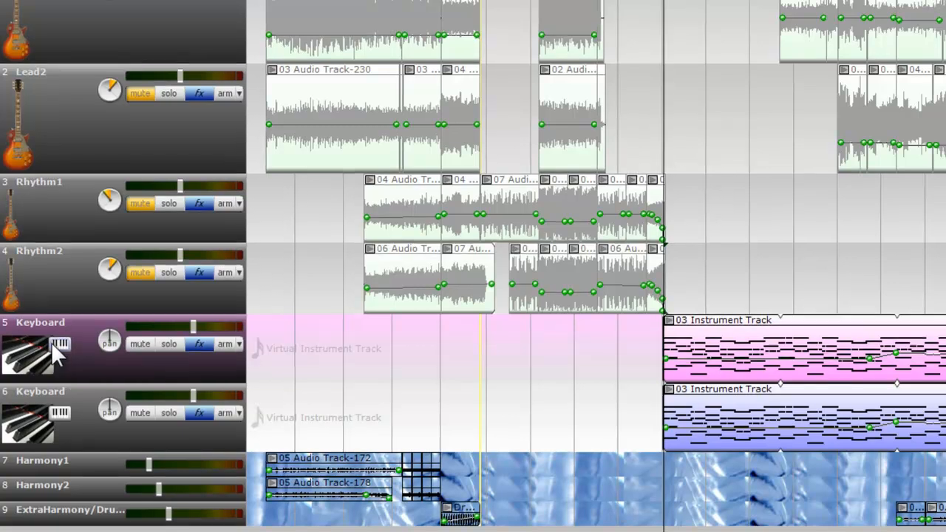
# - Set the duplicated keyboard tracks to Warm Piano Pad (track 5) and Piano and String Pad (track 6)
pyautogui.click(59, 343)
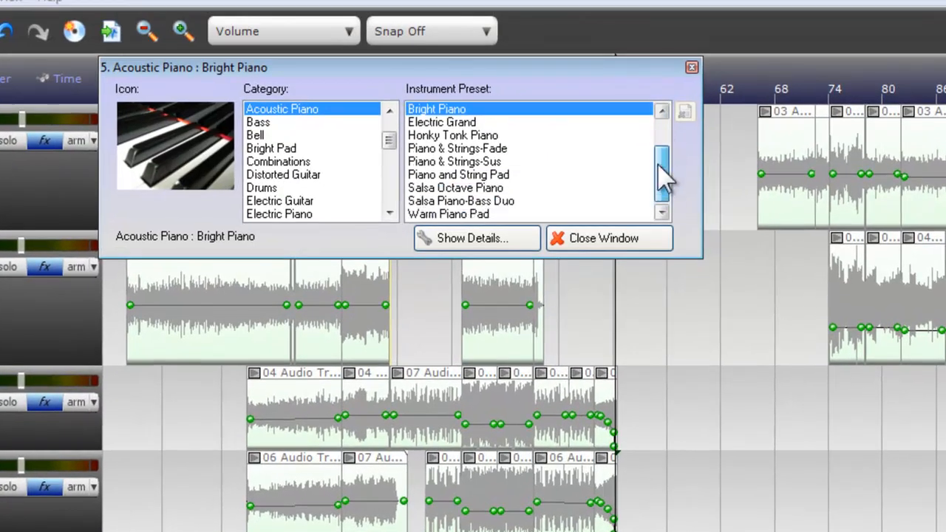
pyautogui.click(449, 212)
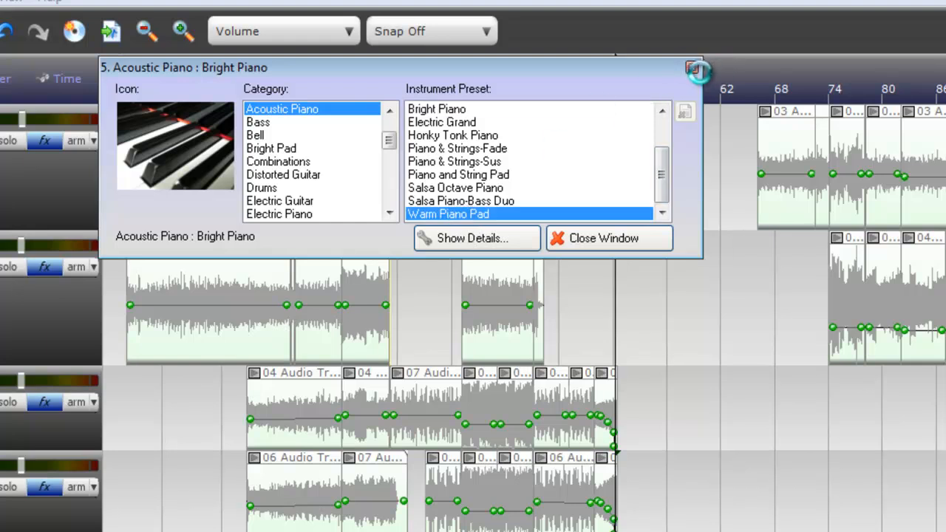
pyautogui.click(603, 238)
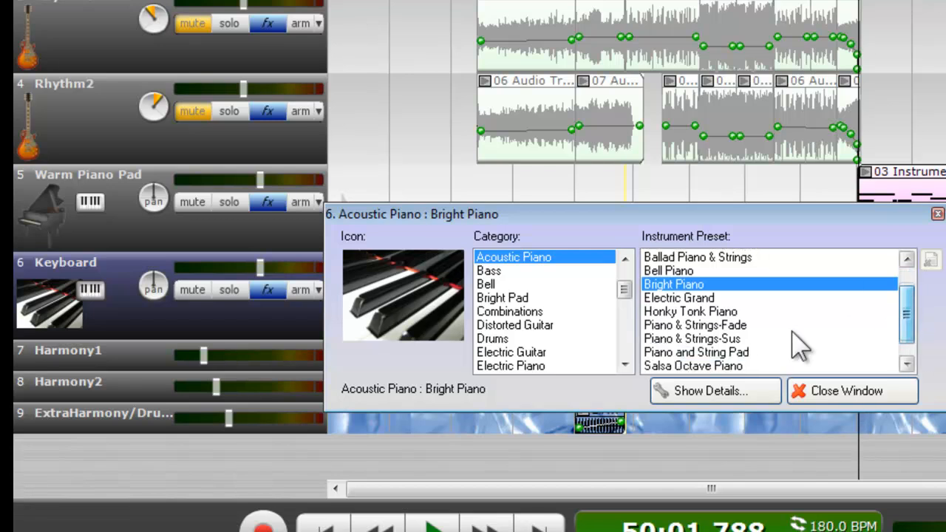
pyautogui.click(695, 352)
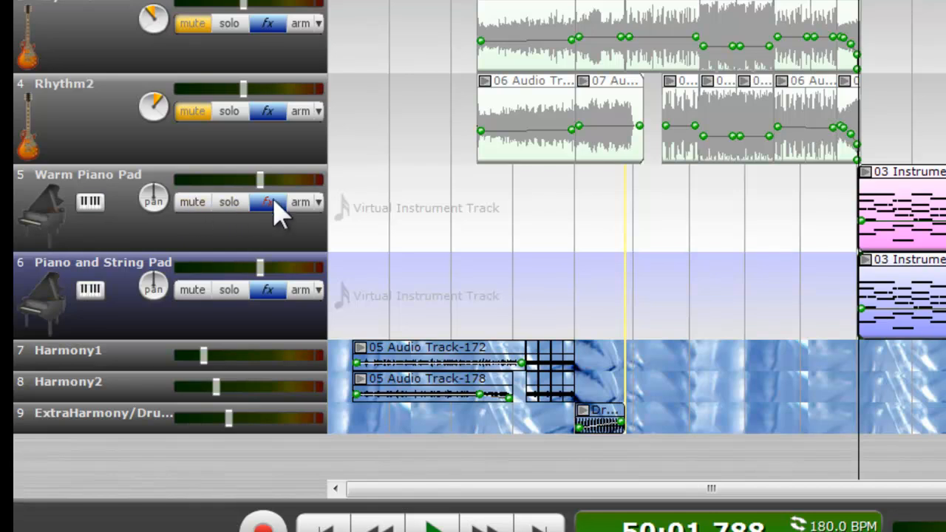
pyautogui.click(268, 201)
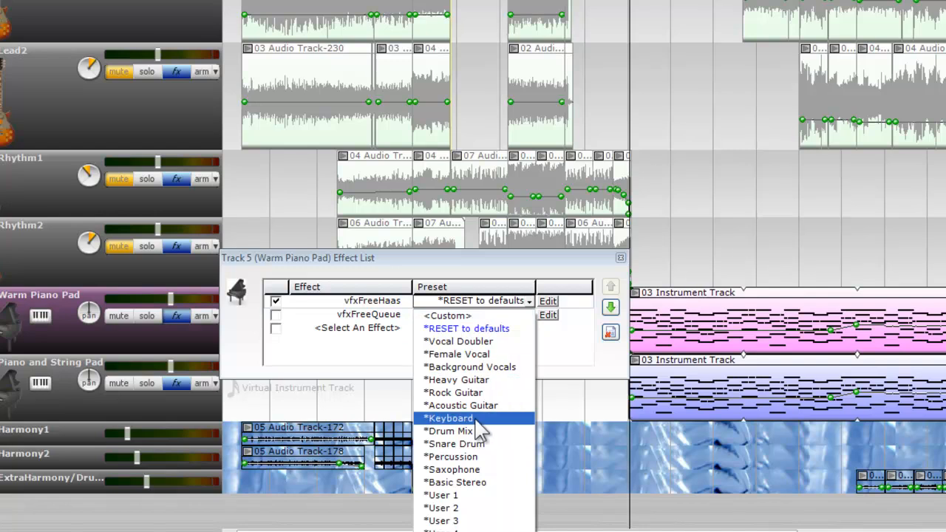
# - Set Warm Piano Pad's vfxFreeHaas delay to the Keyboard preset and enable the effect
pyautogui.click(449, 418)
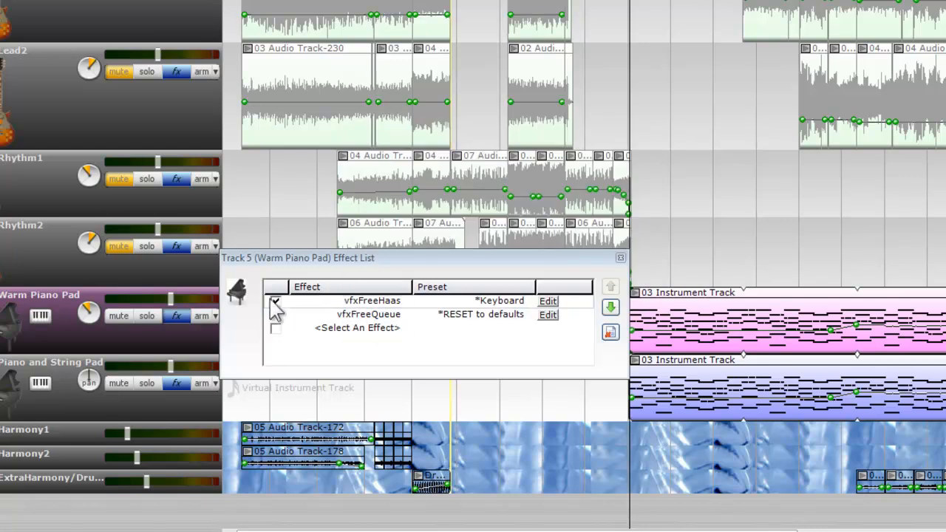
pyautogui.click(621, 258)
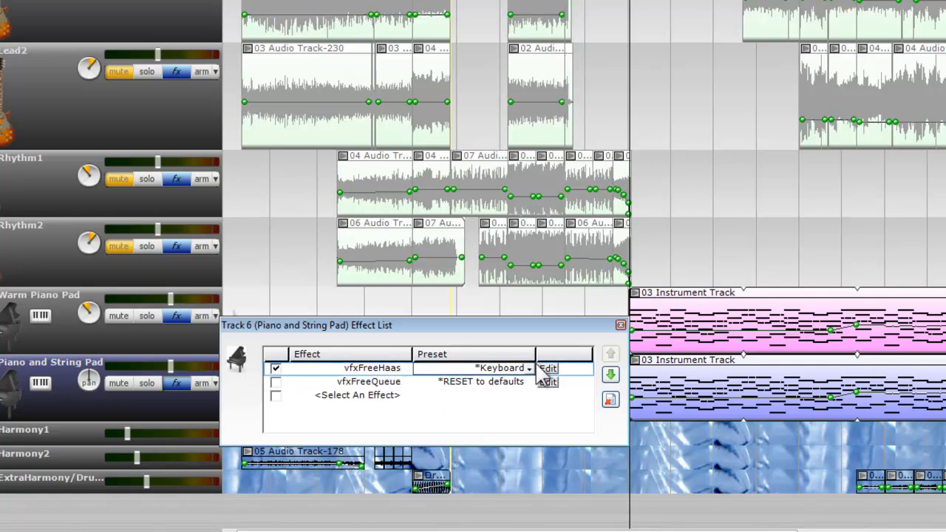
# - Set Piano and String Pad's vfxFreeHaas to the Keyboard preset and close its settings window
pyautogui.click(407, 368)
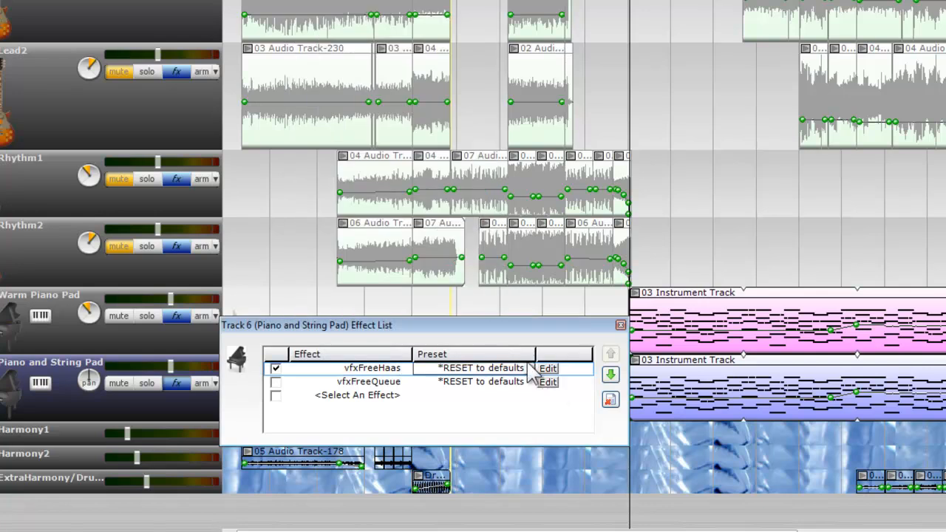
pyautogui.click(473, 368)
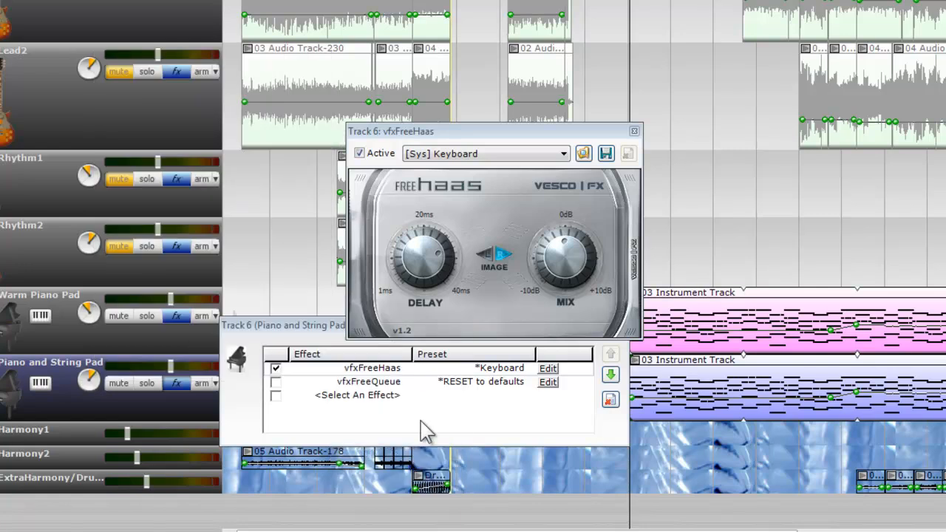
pyautogui.click(635, 130)
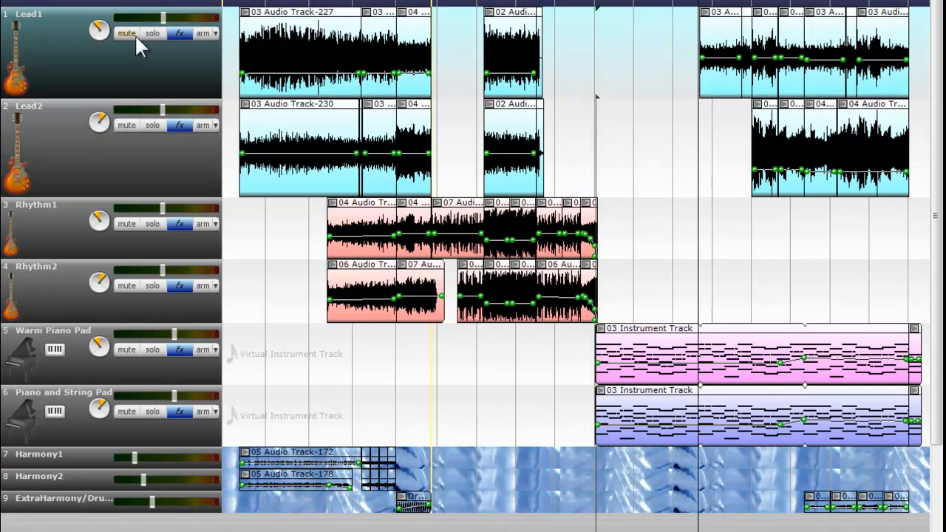
# - Scroll the arrangement to show all nine tracks from Lead1 to ExtraHarmony
pyautogui.scroll(-3)
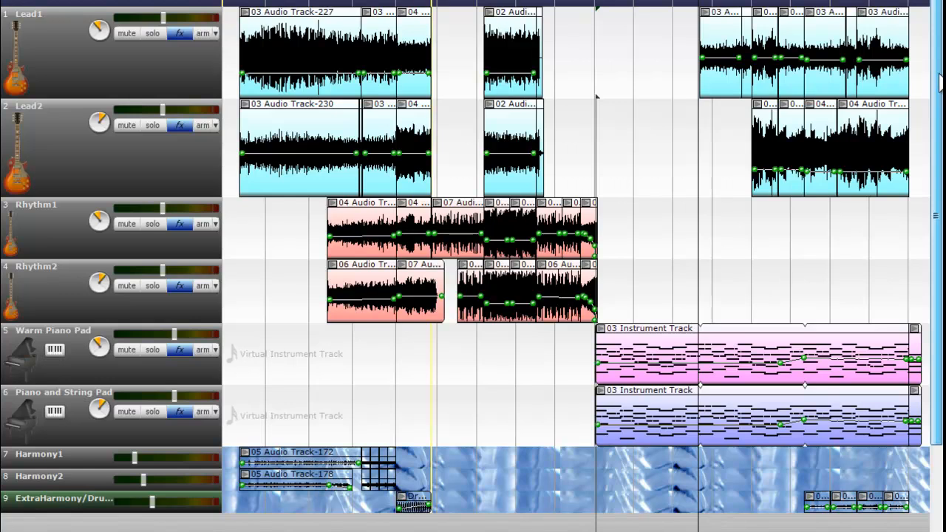
pyautogui.moveTo(825, 402)
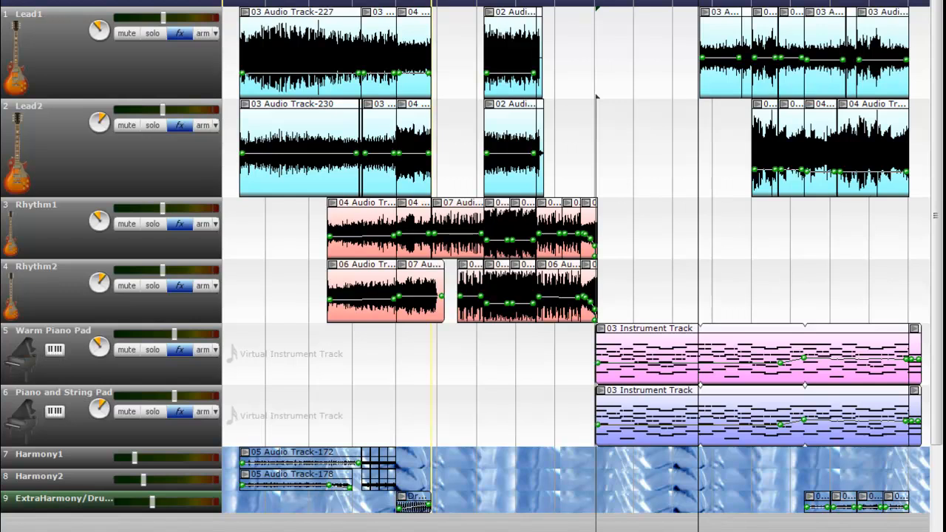
pyautogui.moveTo(180, 314)
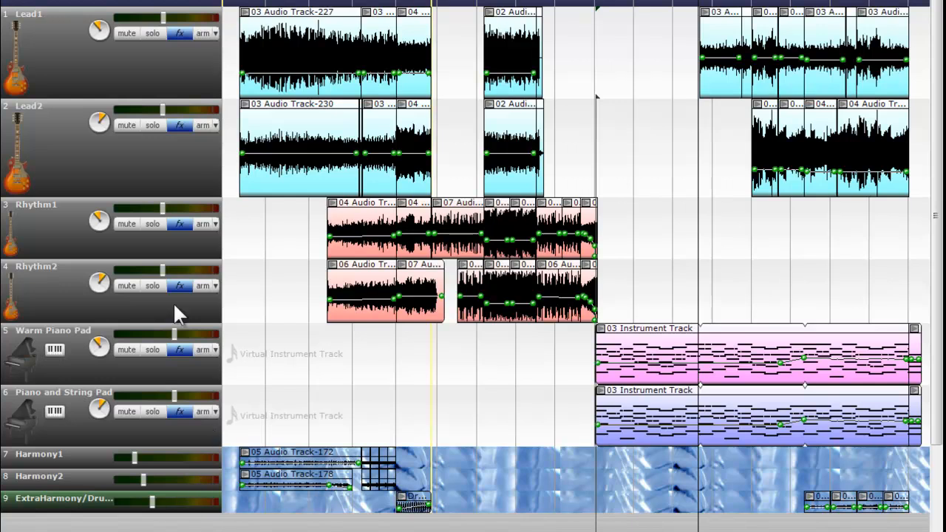
pyautogui.moveTo(101, 407)
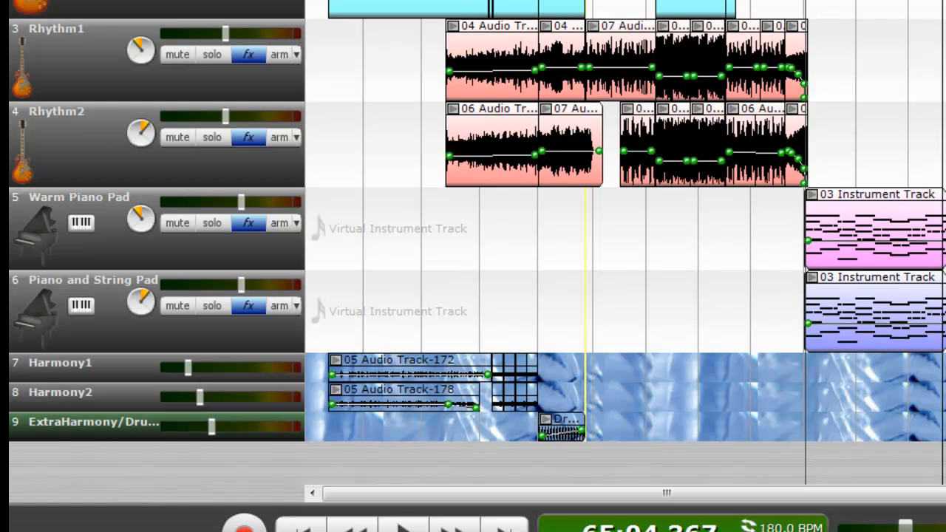
pyautogui.moveTo(101, 413)
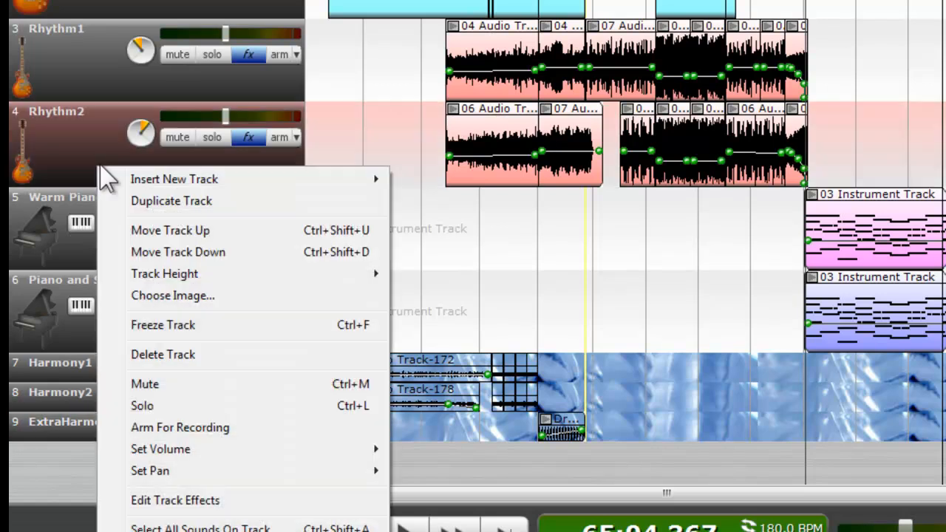
pyautogui.moveTo(244, 332)
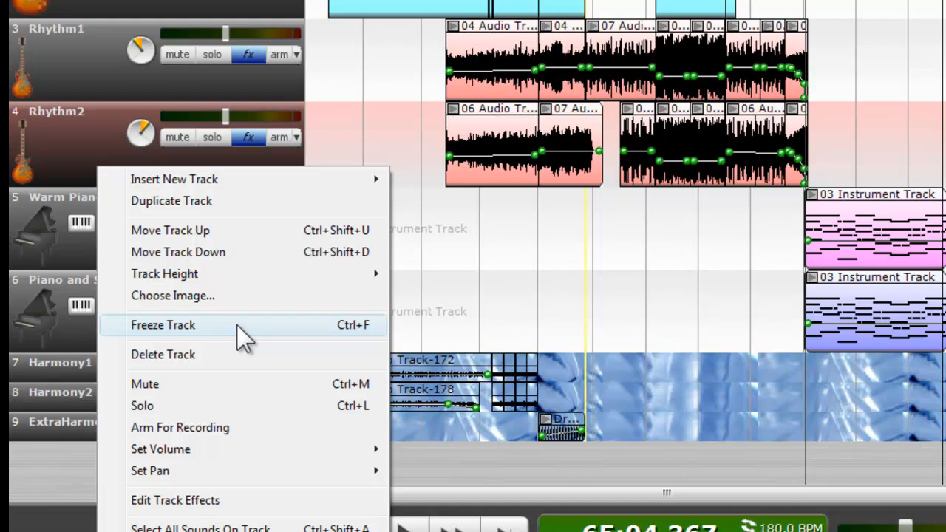
pyautogui.moveTo(252, 337)
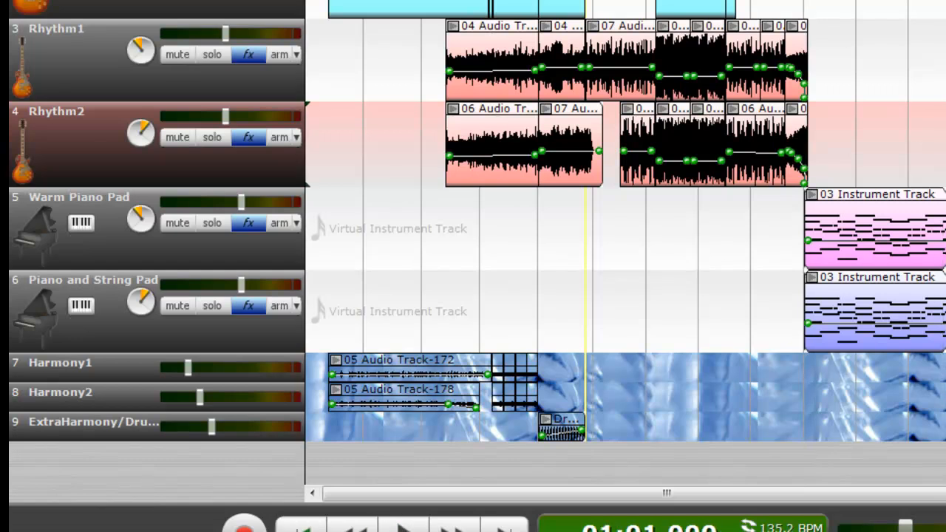
pyautogui.moveTo(228, 506)
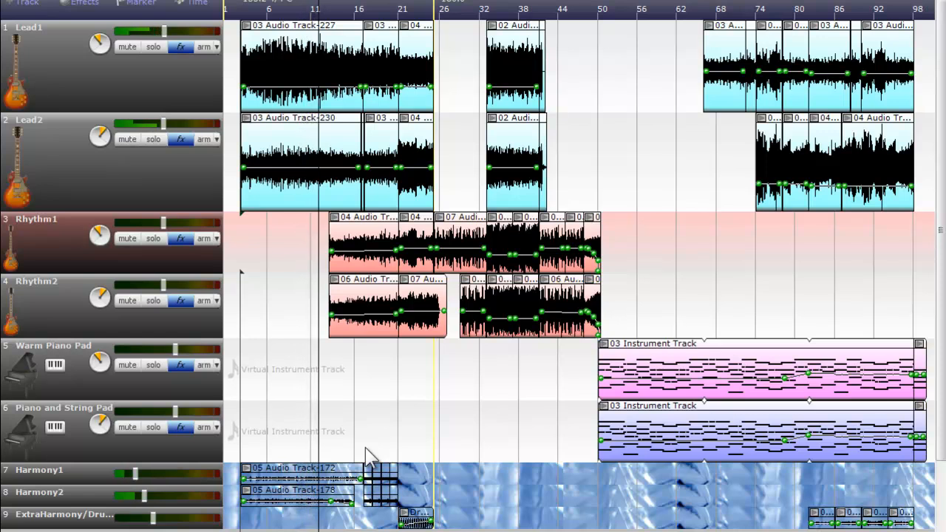
pyautogui.moveTo(41, 479)
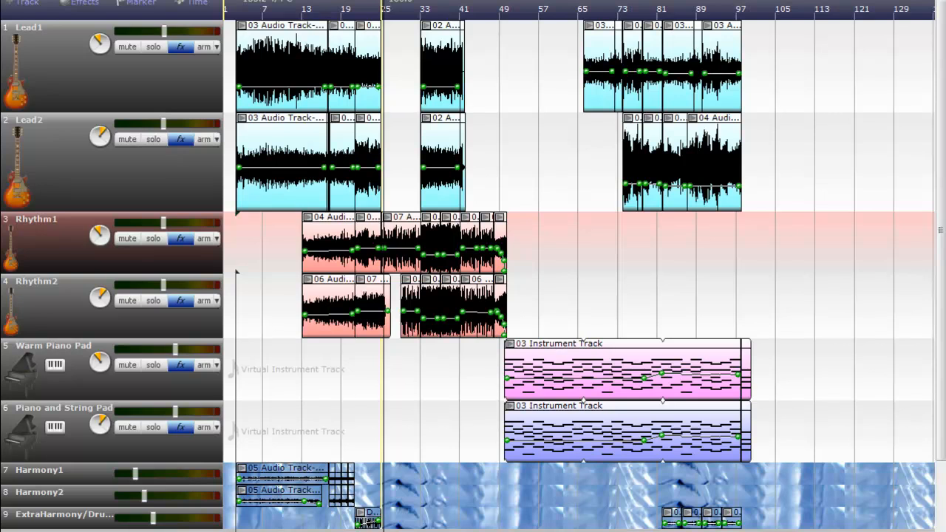
pyautogui.moveTo(247, 200)
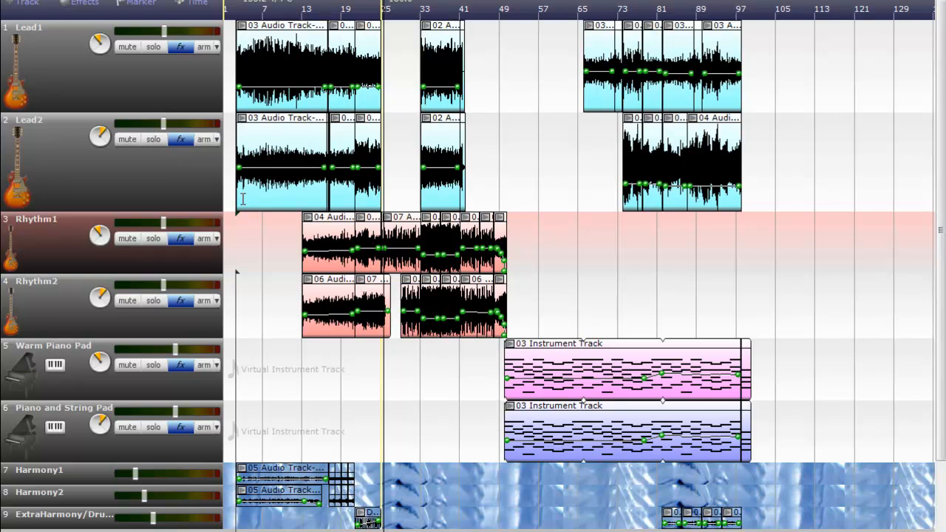
pyautogui.moveTo(303, 230)
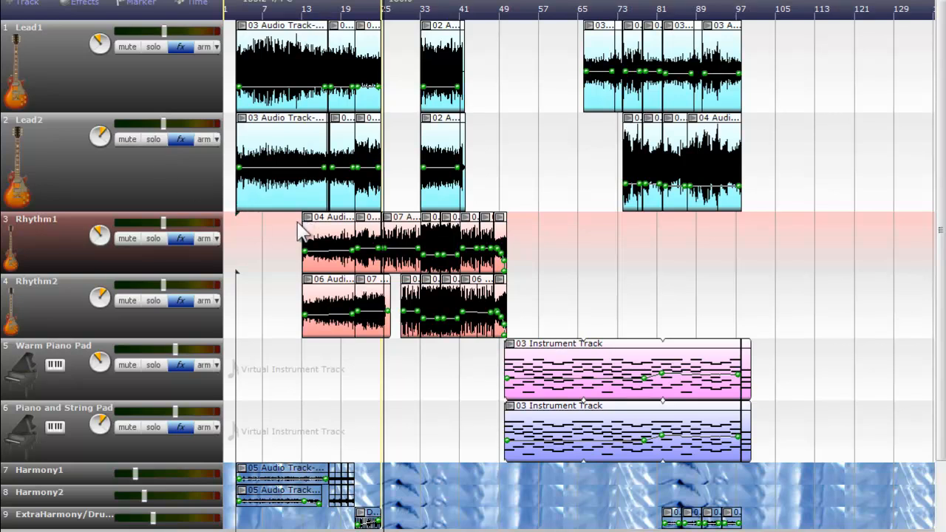
pyautogui.moveTo(261, 243)
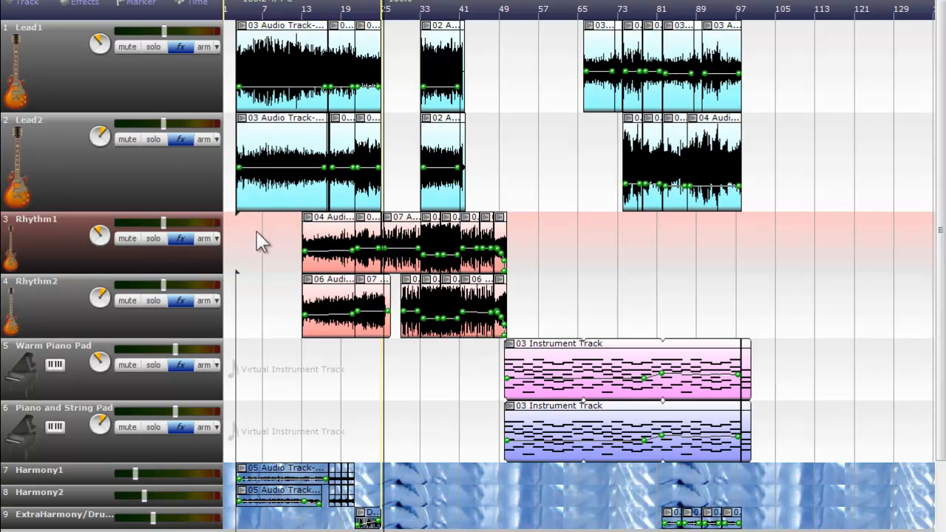